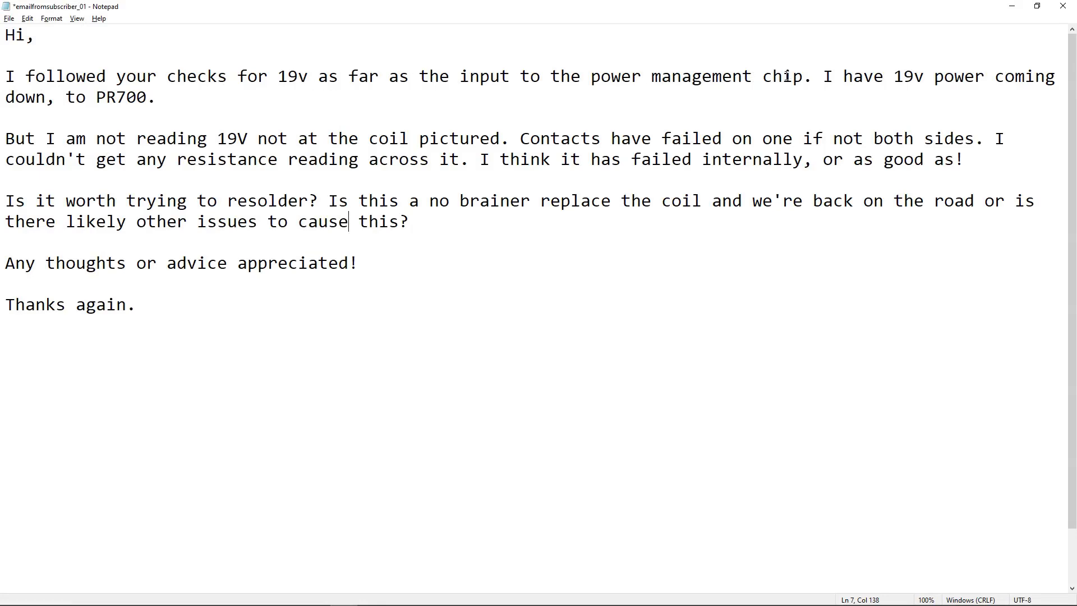
pyautogui.moveTo(954, 74)
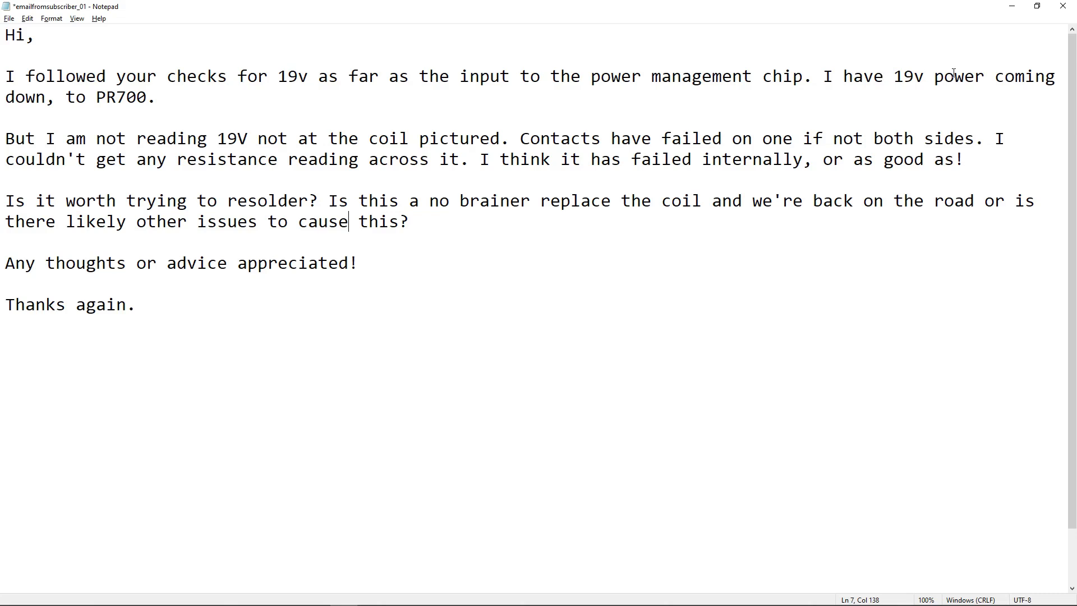
pyautogui.moveTo(108, 105)
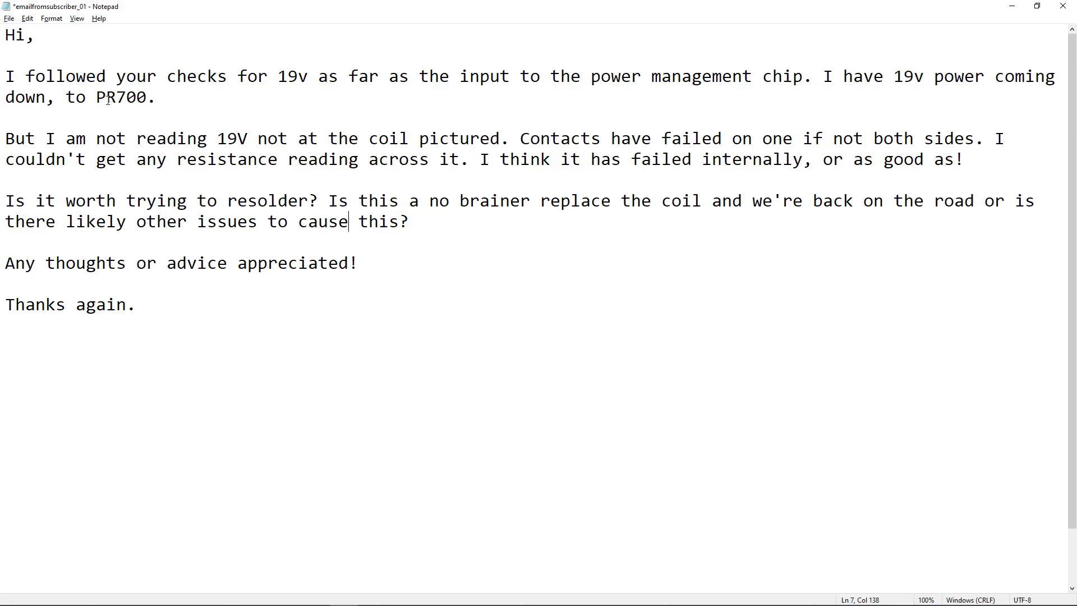
pyautogui.moveTo(148, 96)
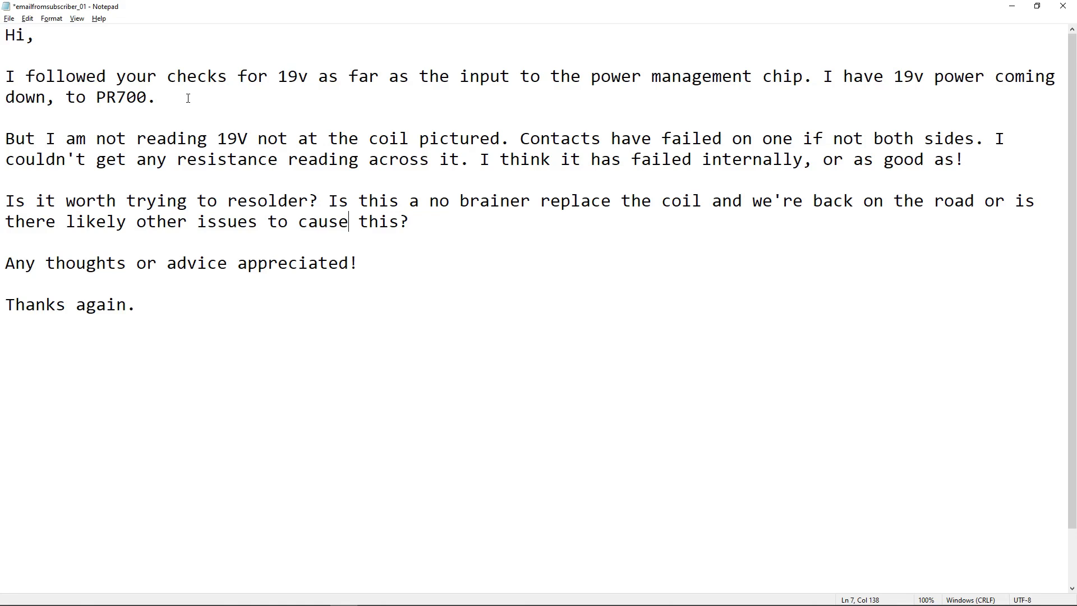
pyautogui.moveTo(903, 82)
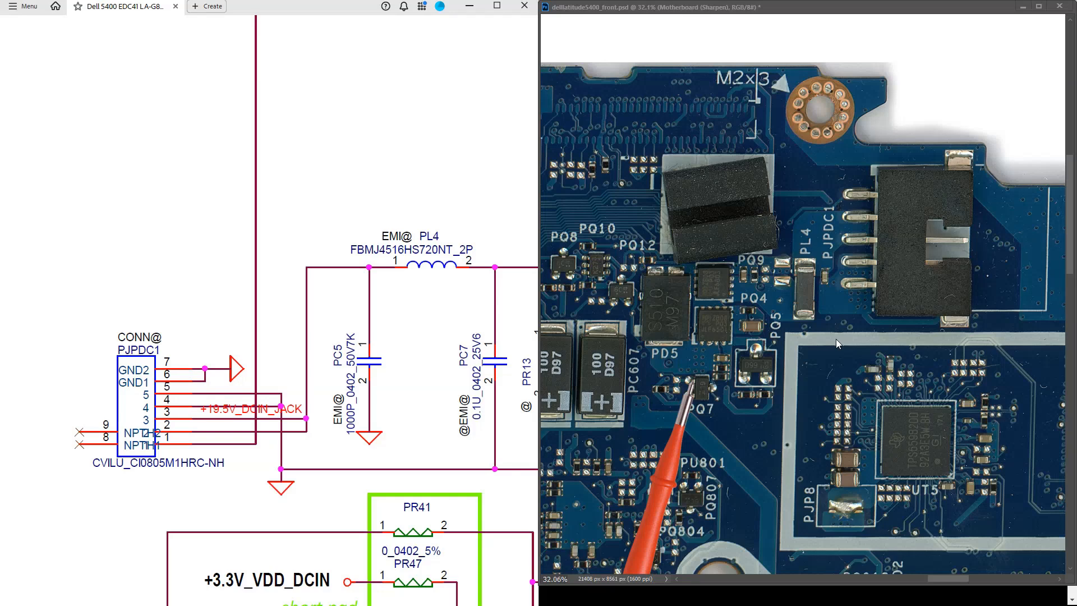
pyautogui.moveTo(690, 436)
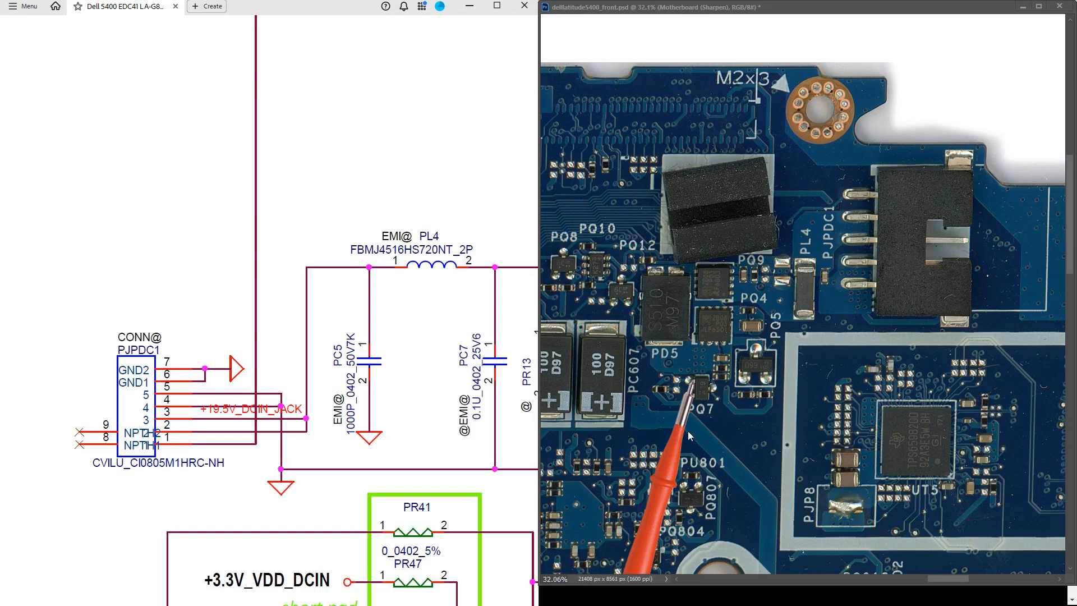
pyautogui.moveTo(801, 422)
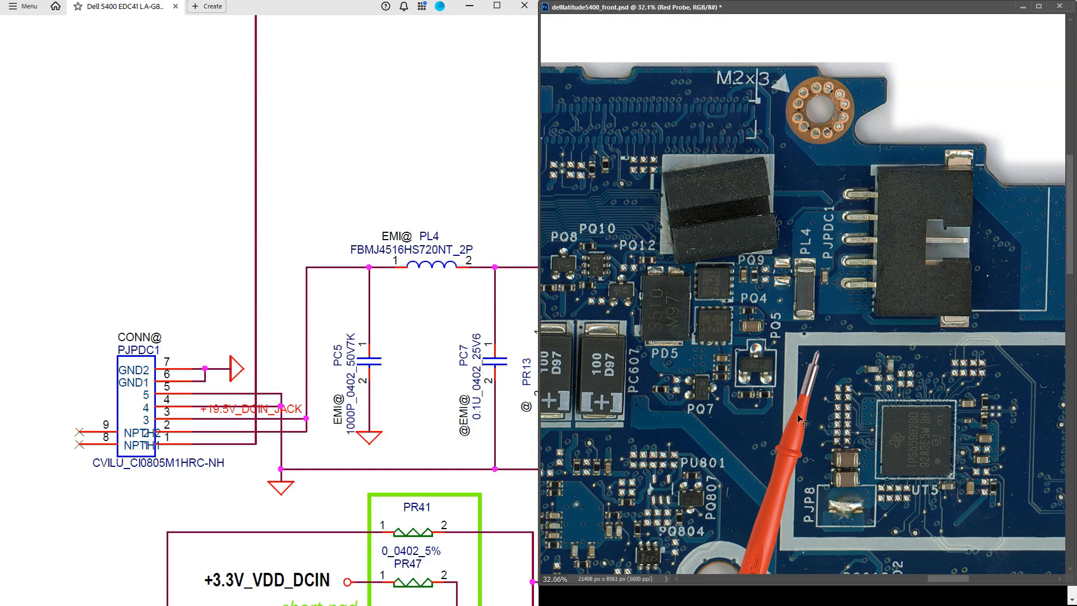
pyautogui.moveTo(869, 418)
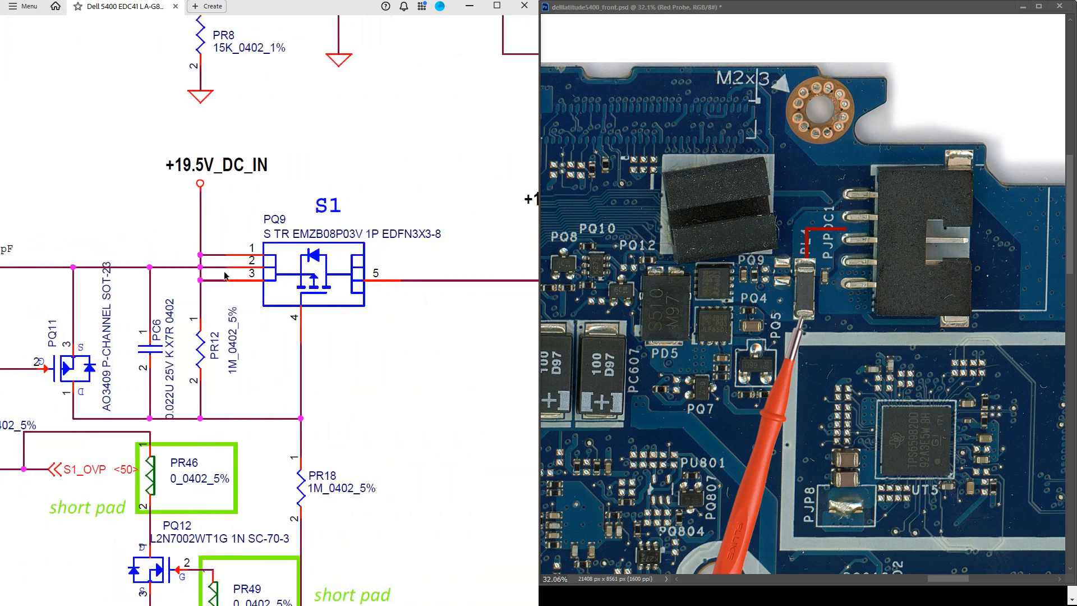
pyautogui.moveTo(791, 374)
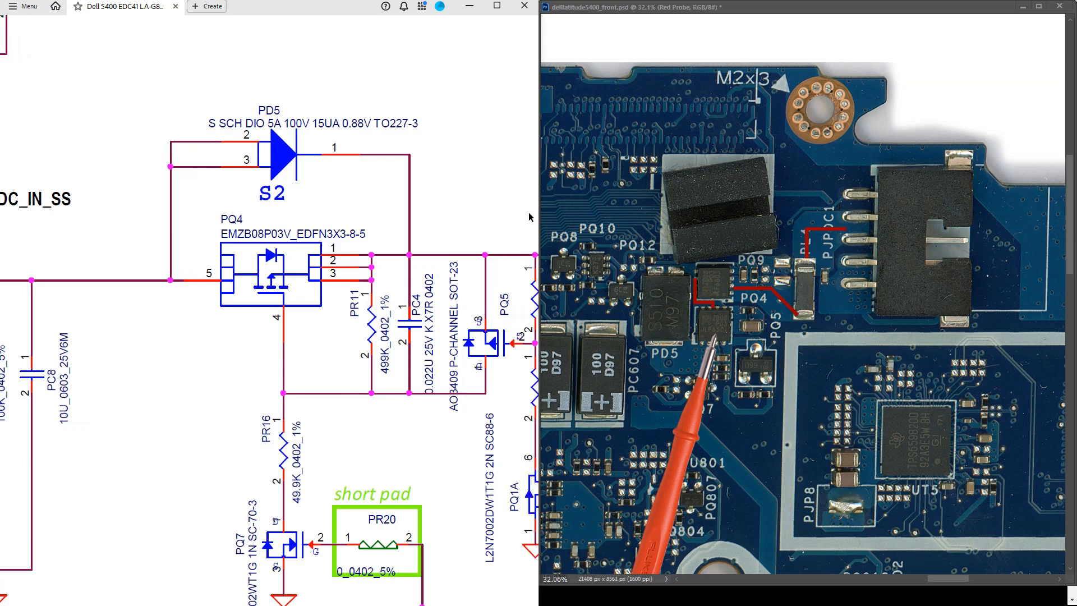
# Follow the DC-in path on the schematic and select the +19.5V_SDC_IN net label.
pyautogui.hscroll(3)
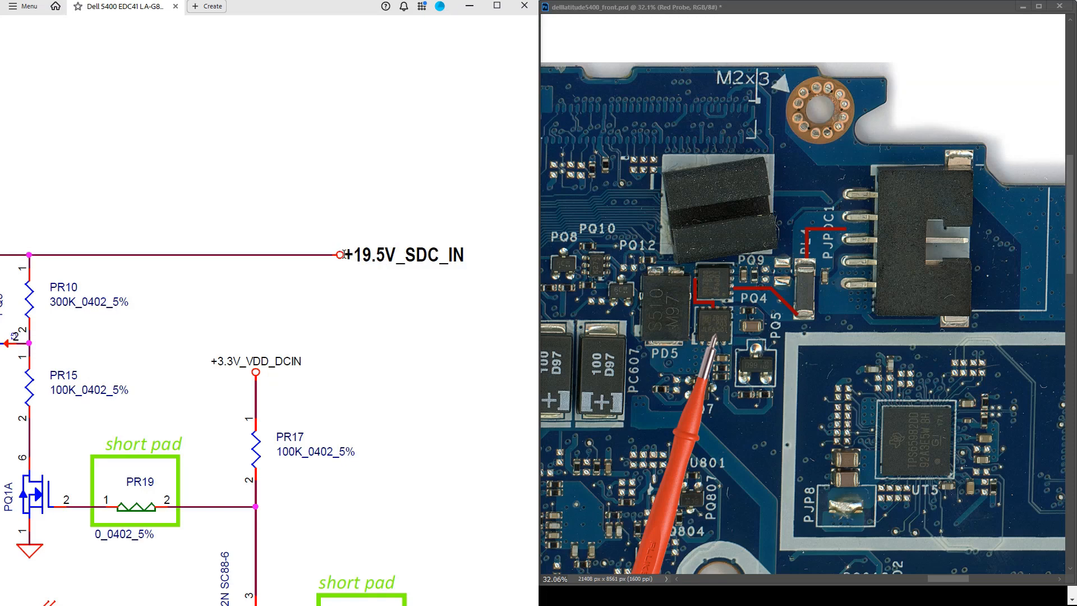
pyautogui.doubleClick(398, 255)
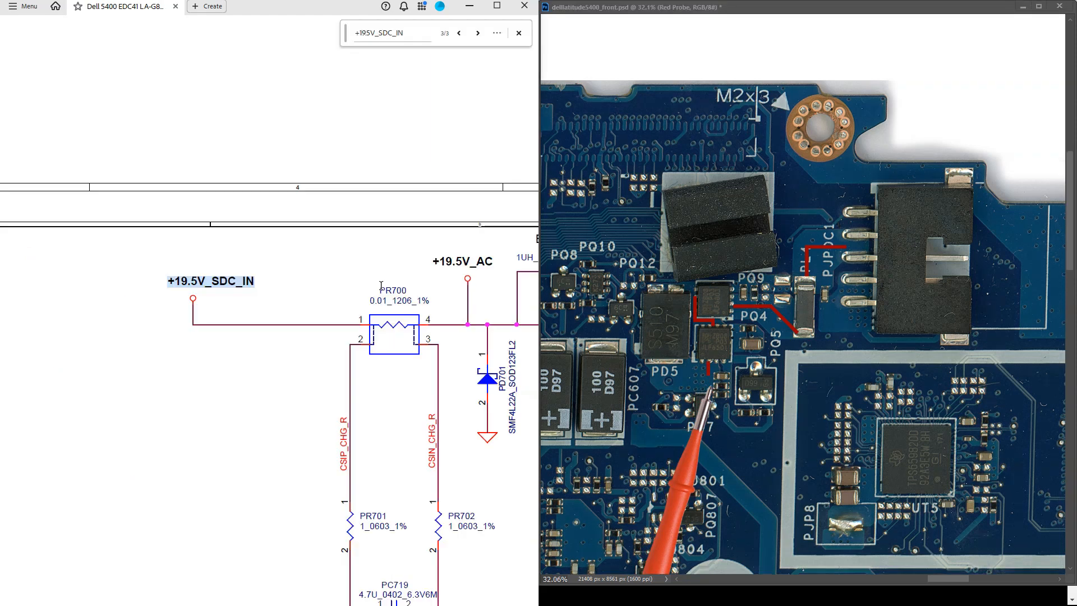
pyautogui.moveTo(190, 308)
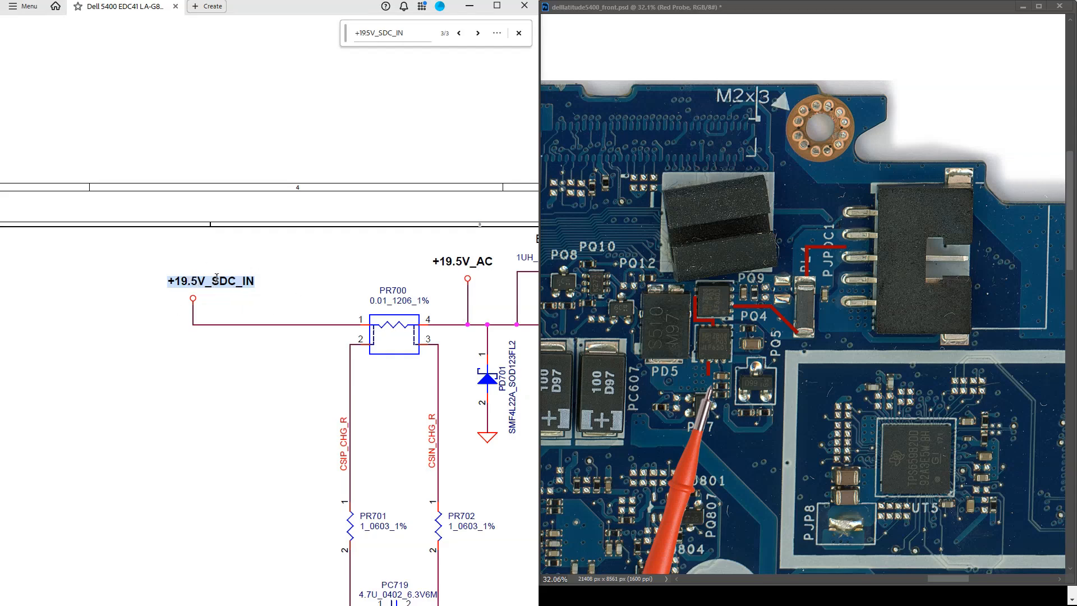
pyautogui.moveTo(397, 343)
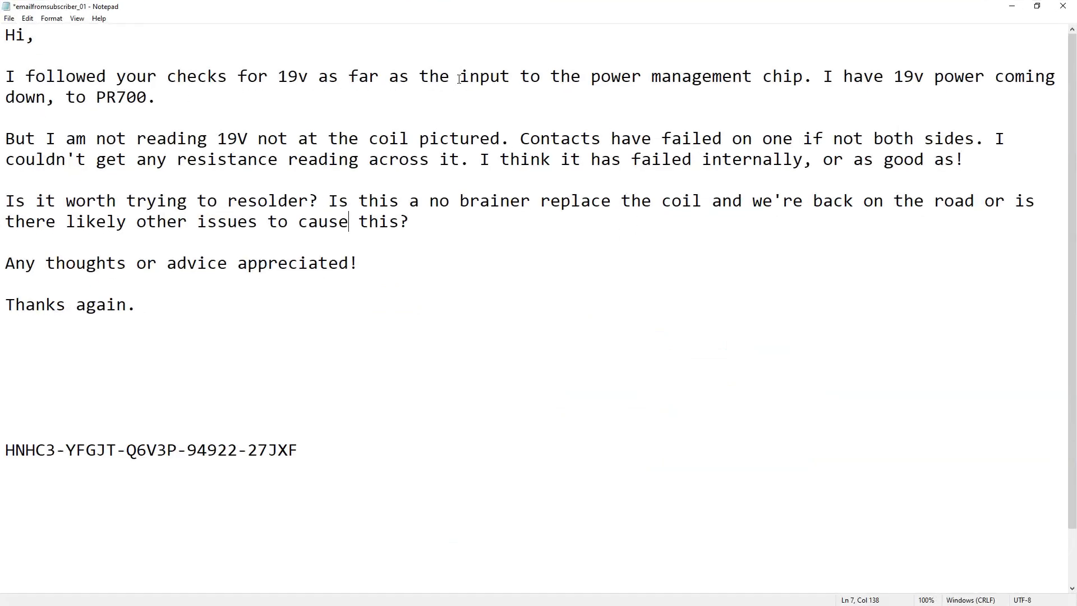
pyautogui.moveTo(942, 80)
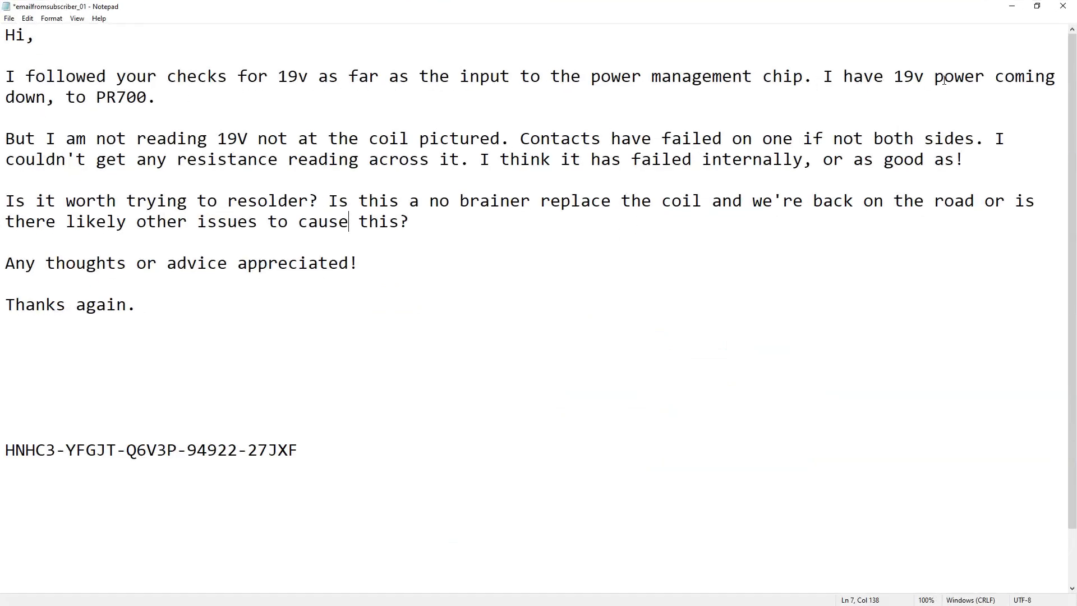
pyautogui.moveTo(125, 90)
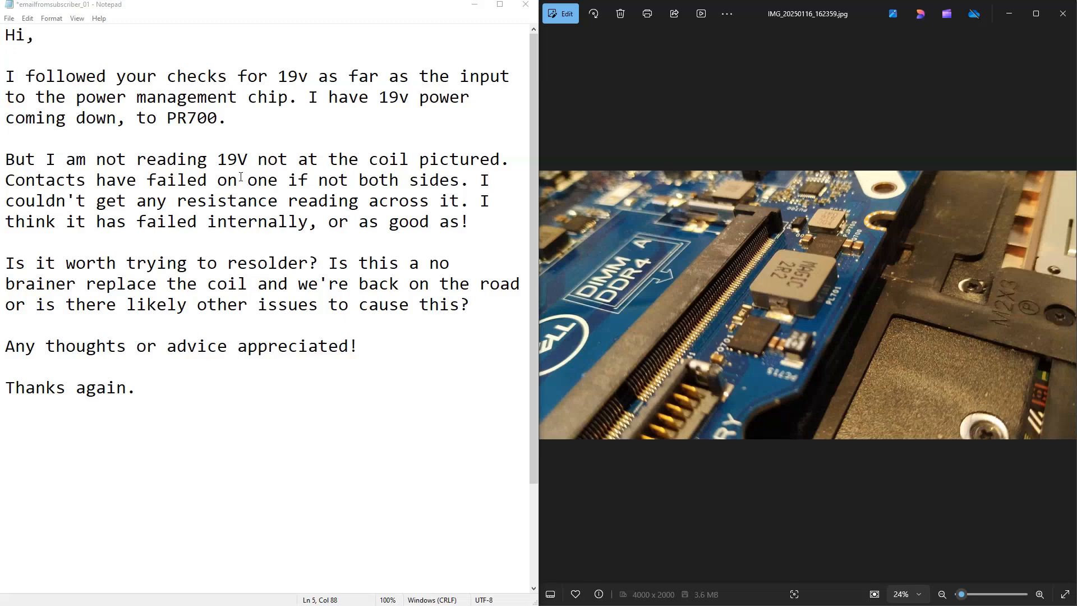
# Highlight the 19V reading and the PR700 reference in the subscriber's email.
pyautogui.click(251, 159)
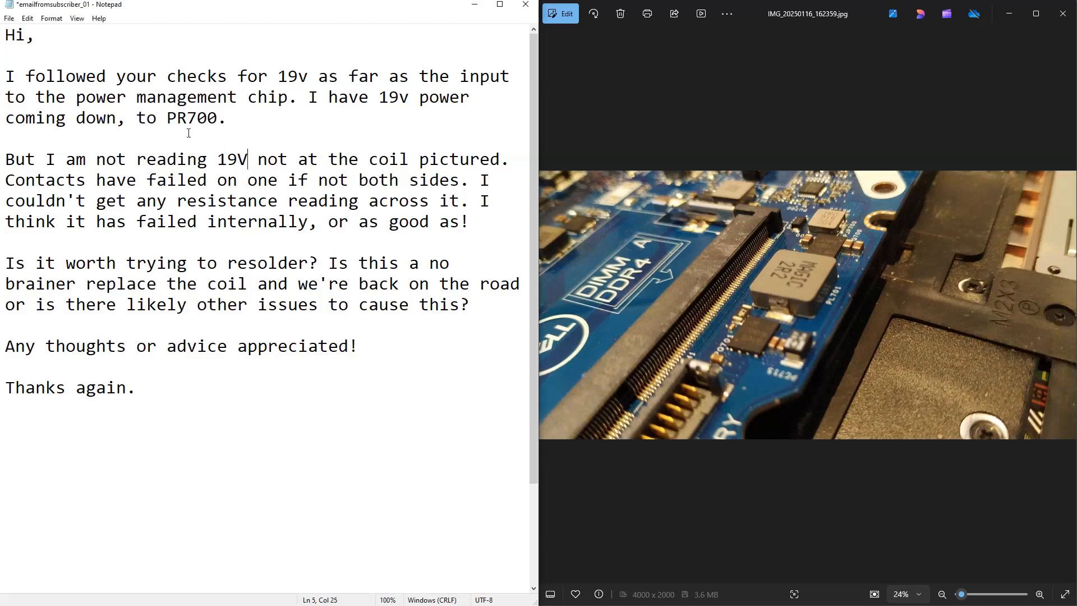
pyautogui.doubleClick(191, 118)
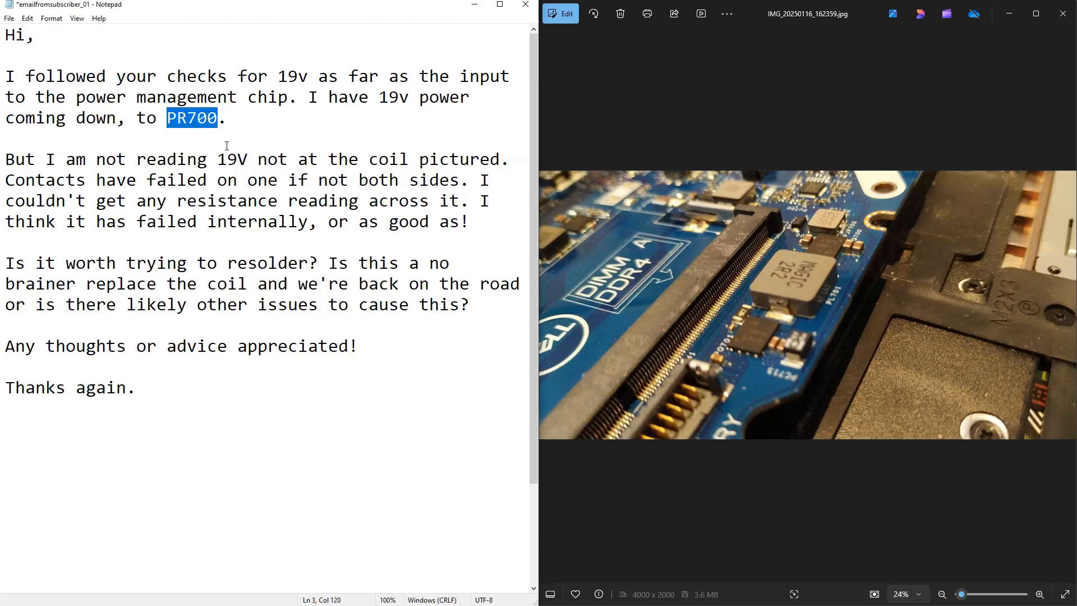
pyautogui.click(243, 160)
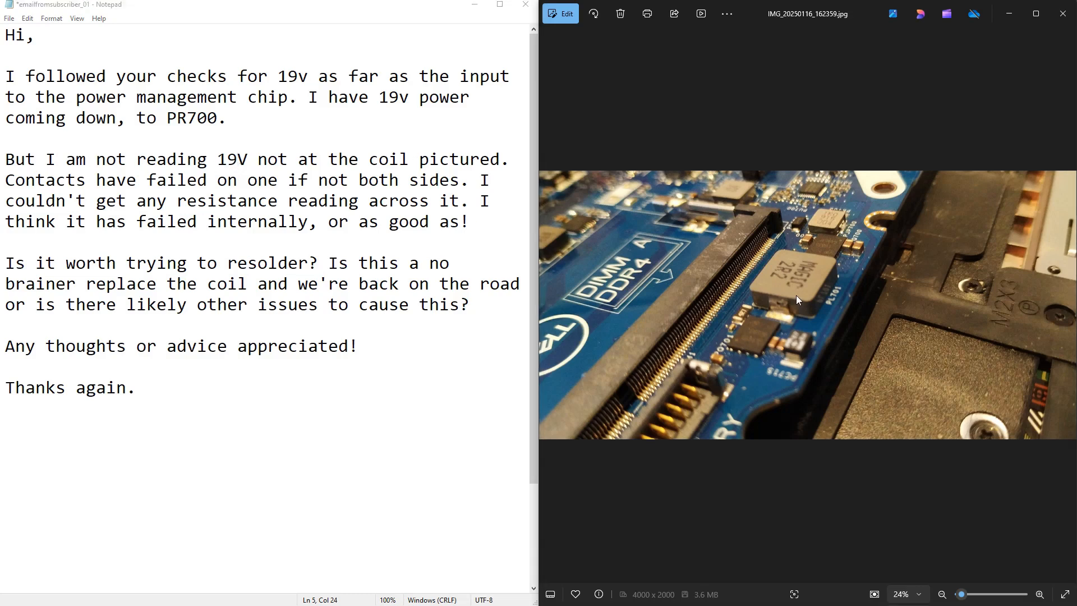
pyautogui.moveTo(839, 300)
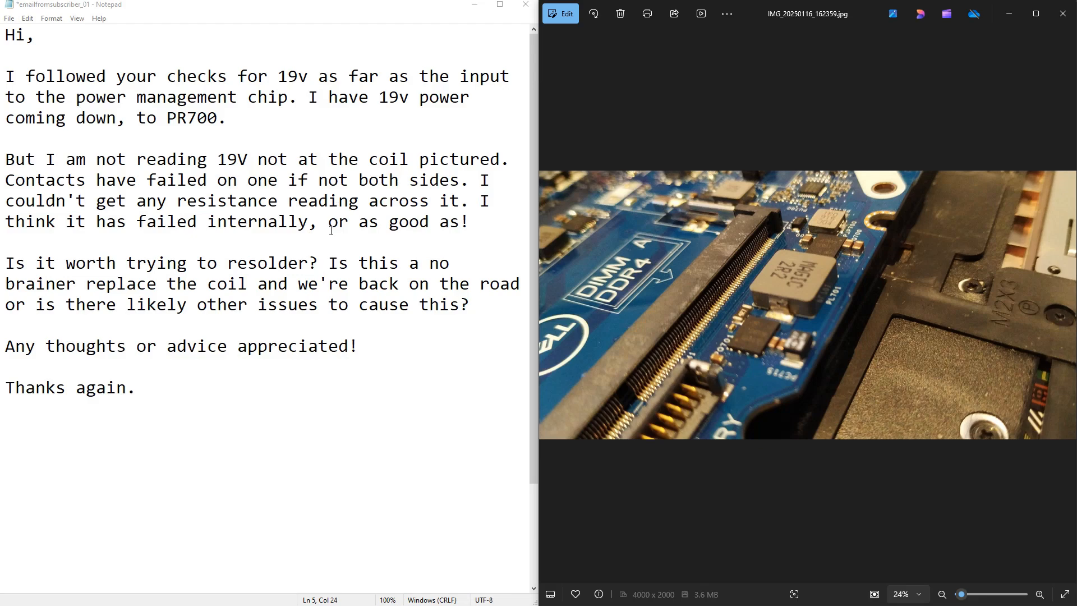
pyautogui.moveTo(34, 274)
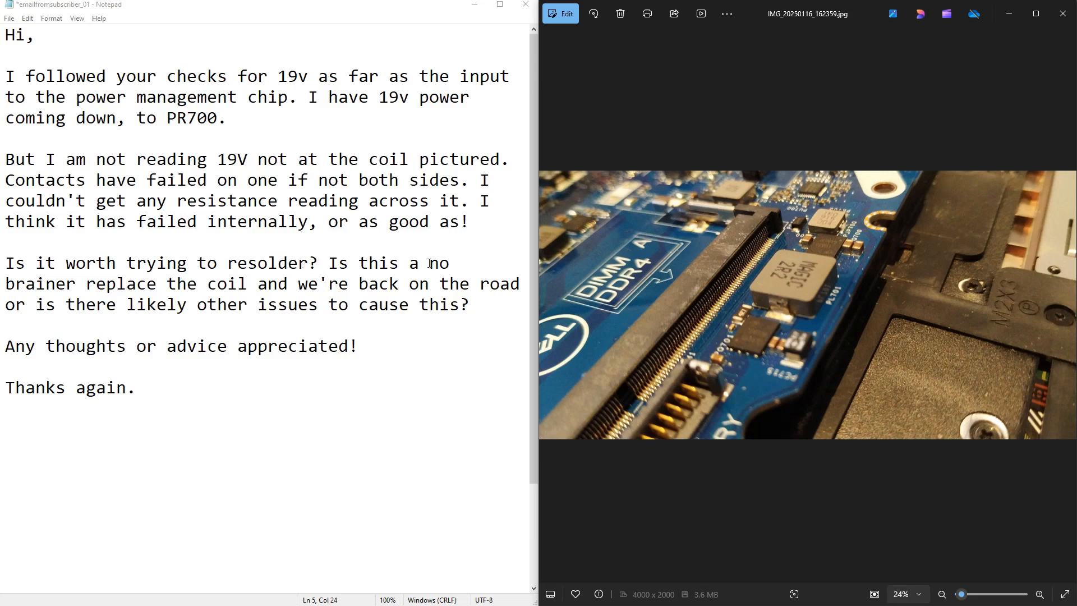
pyautogui.moveTo(478, 289)
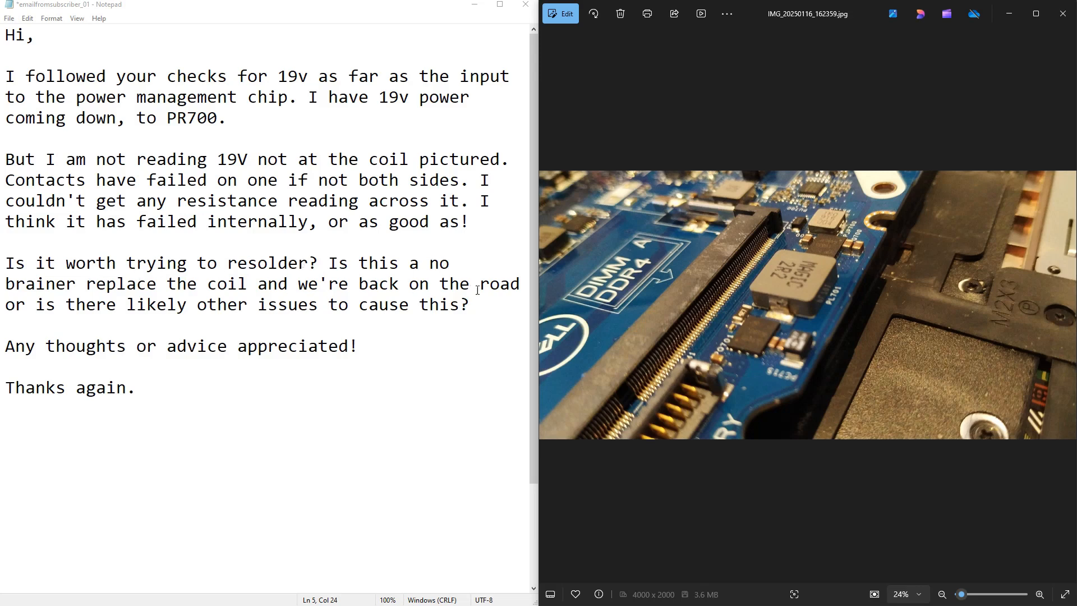
pyautogui.moveTo(374, 315)
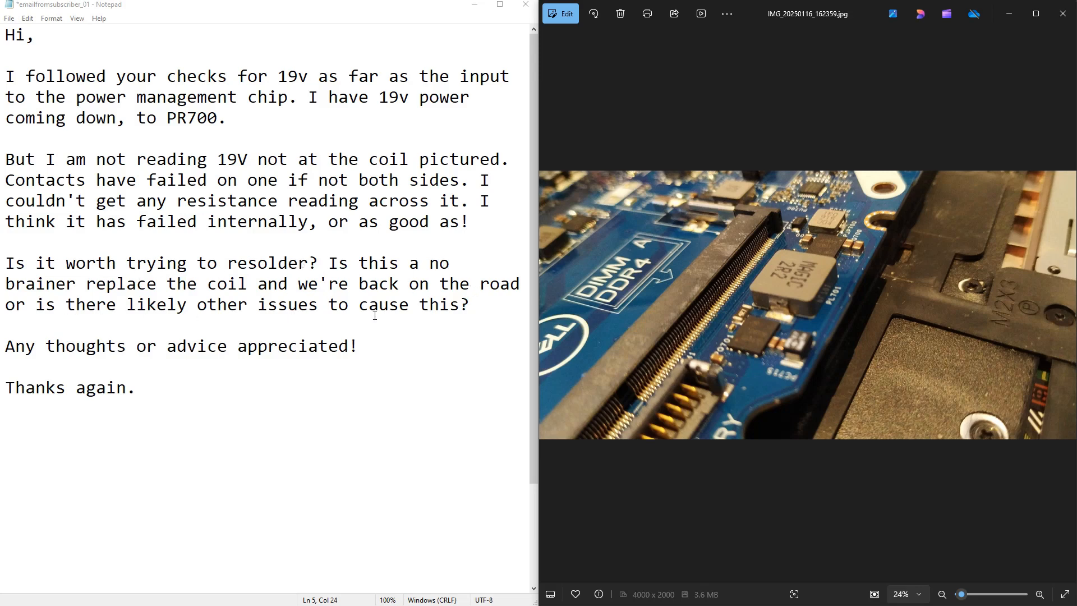
pyautogui.moveTo(796, 287)
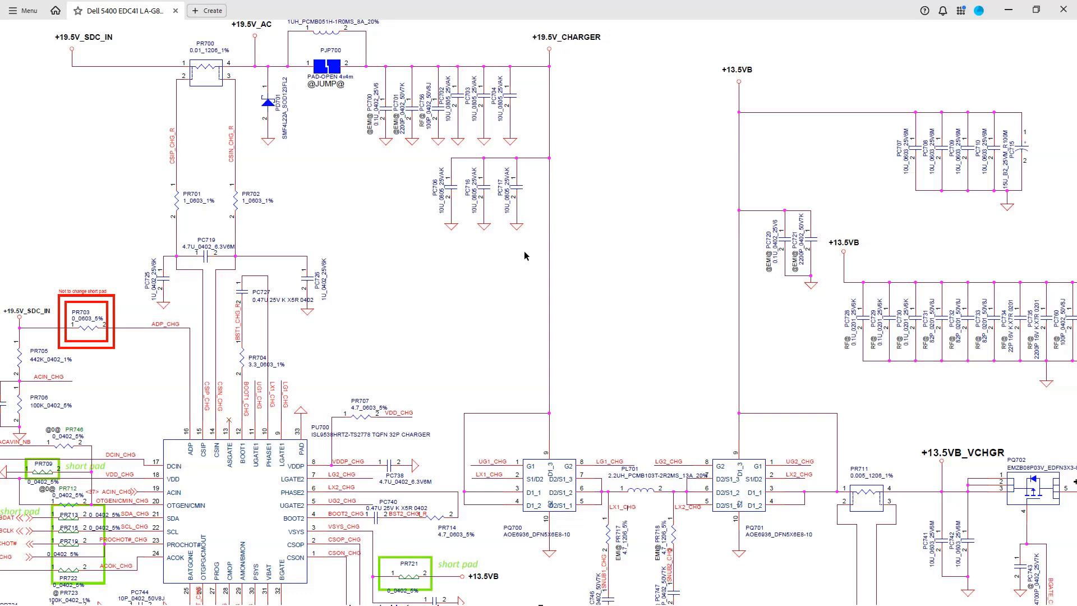
pyautogui.moveTo(137, 143)
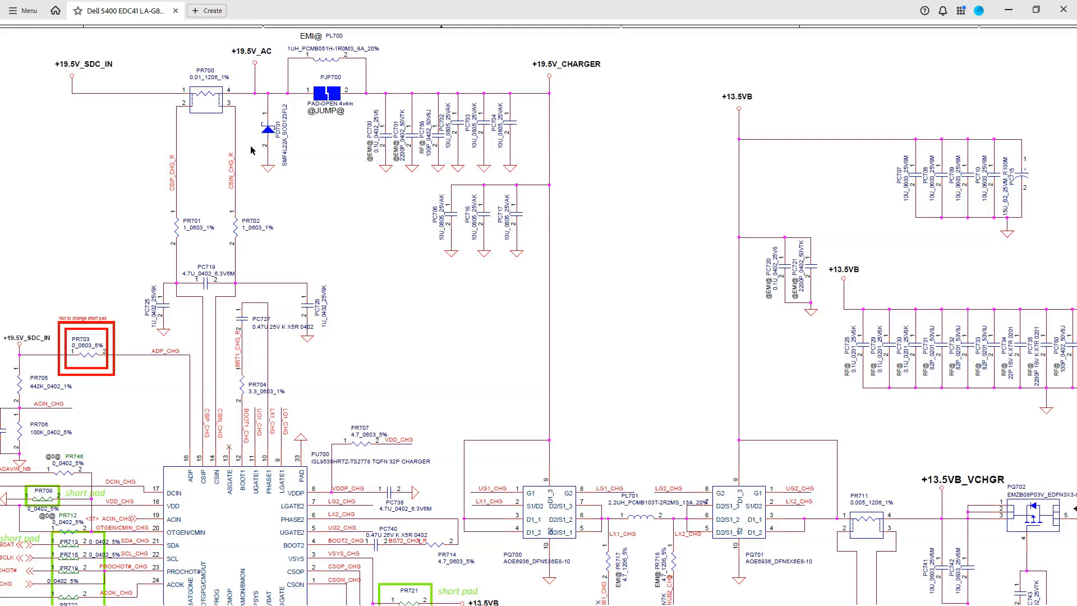
pyautogui.moveTo(247, 99)
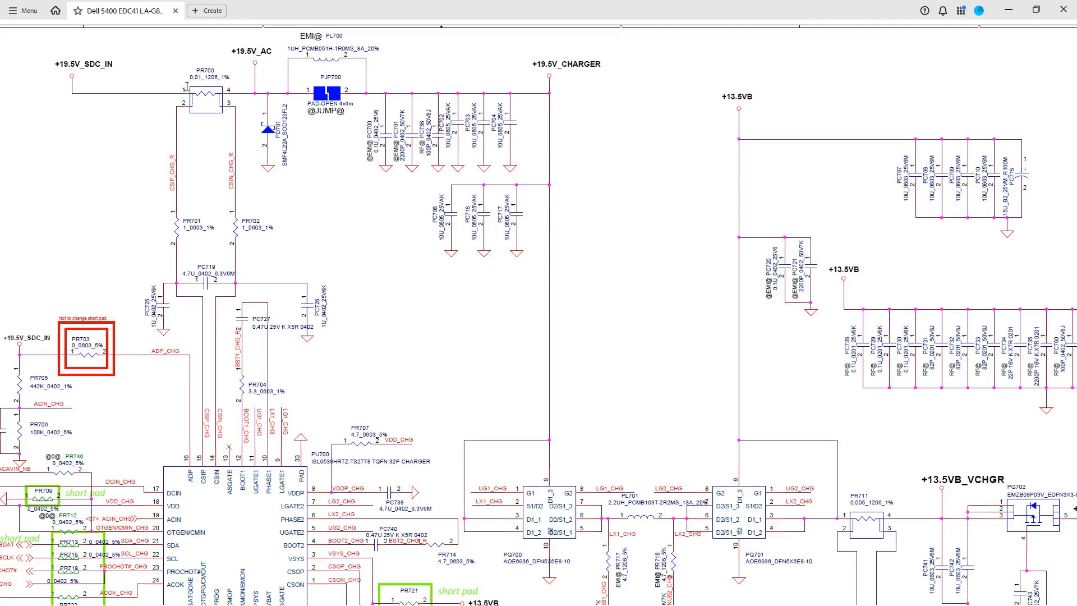
pyautogui.moveTo(247, 153)
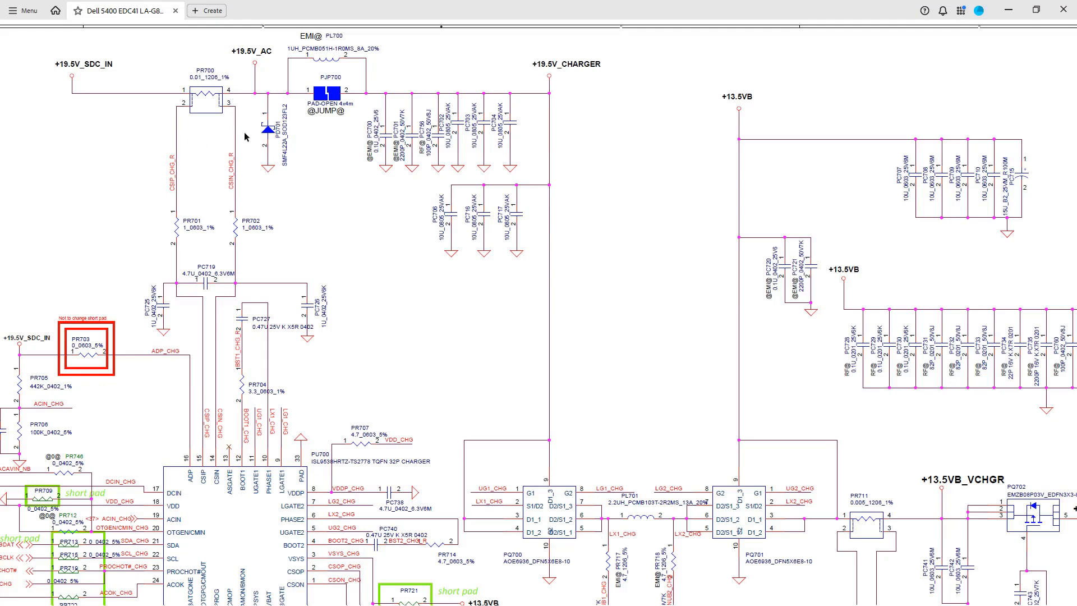
pyautogui.moveTo(1024, 456)
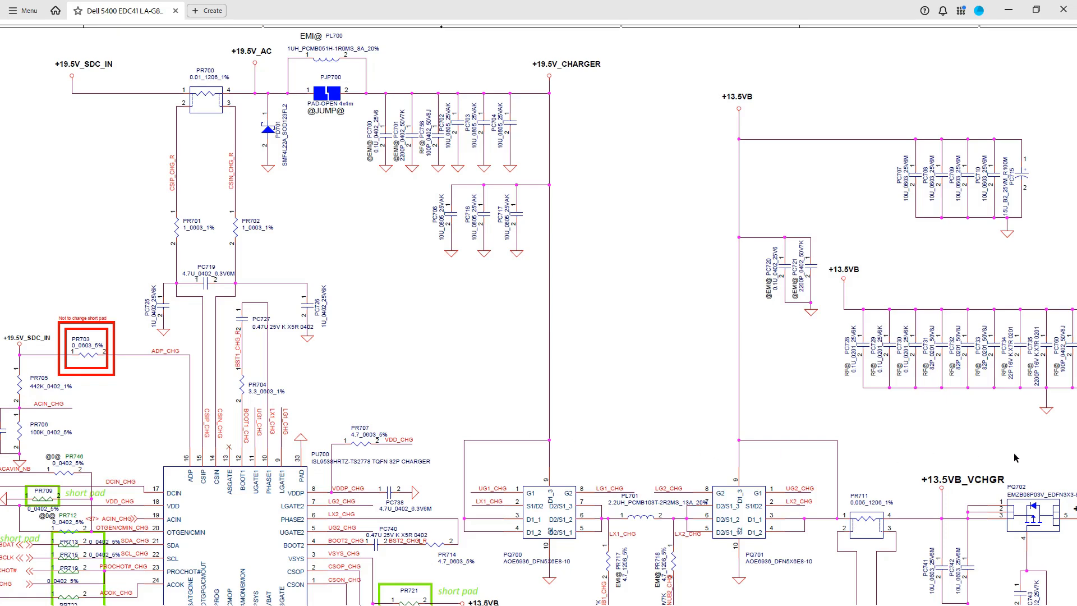
pyautogui.moveTo(1046, 452)
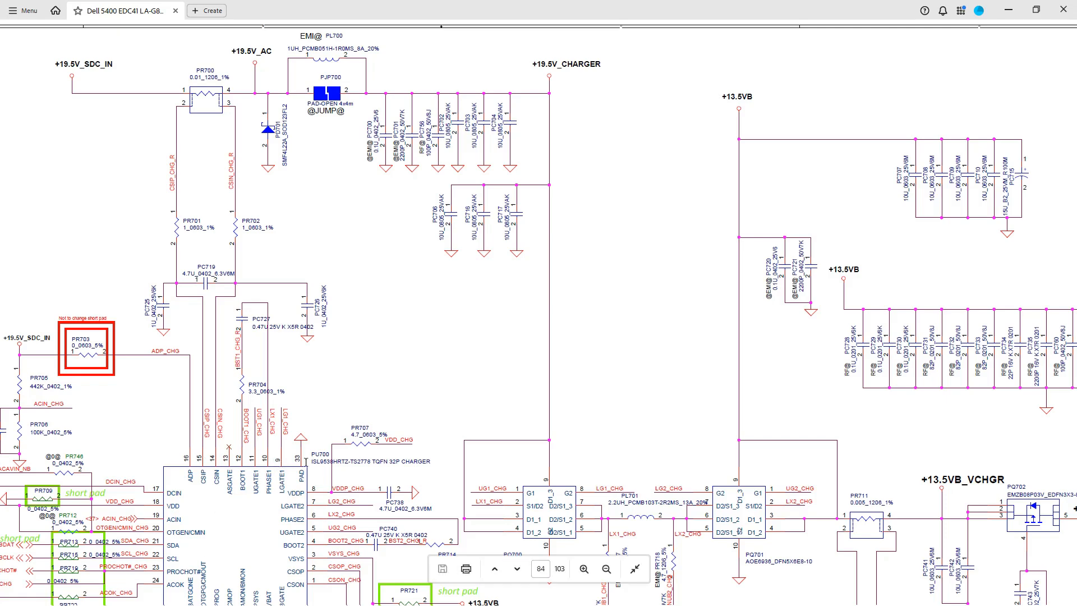
pyautogui.moveTo(920, 257)
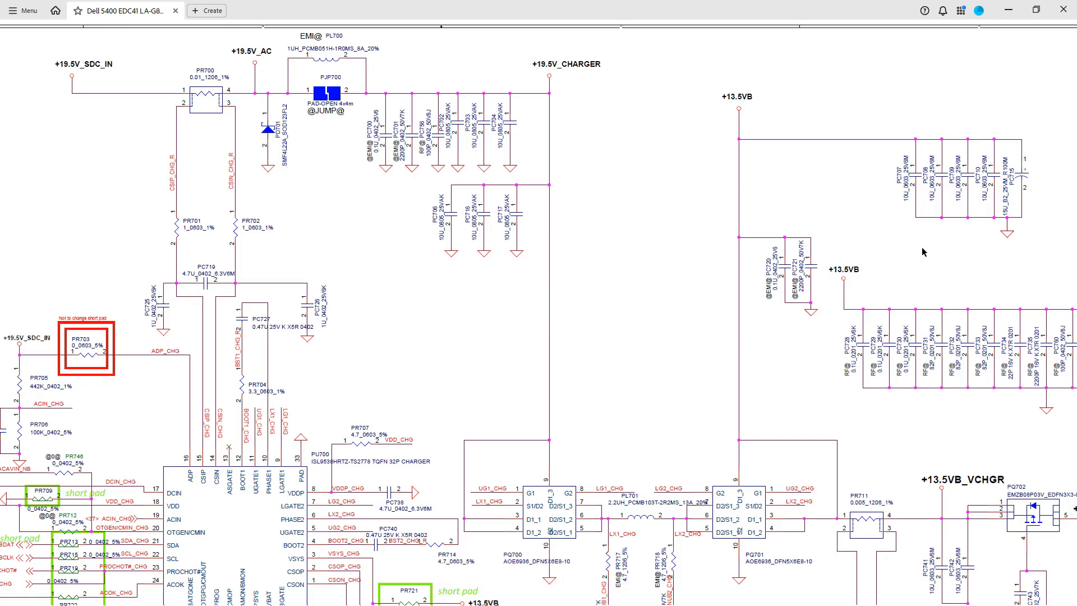
pyautogui.moveTo(837, 227)
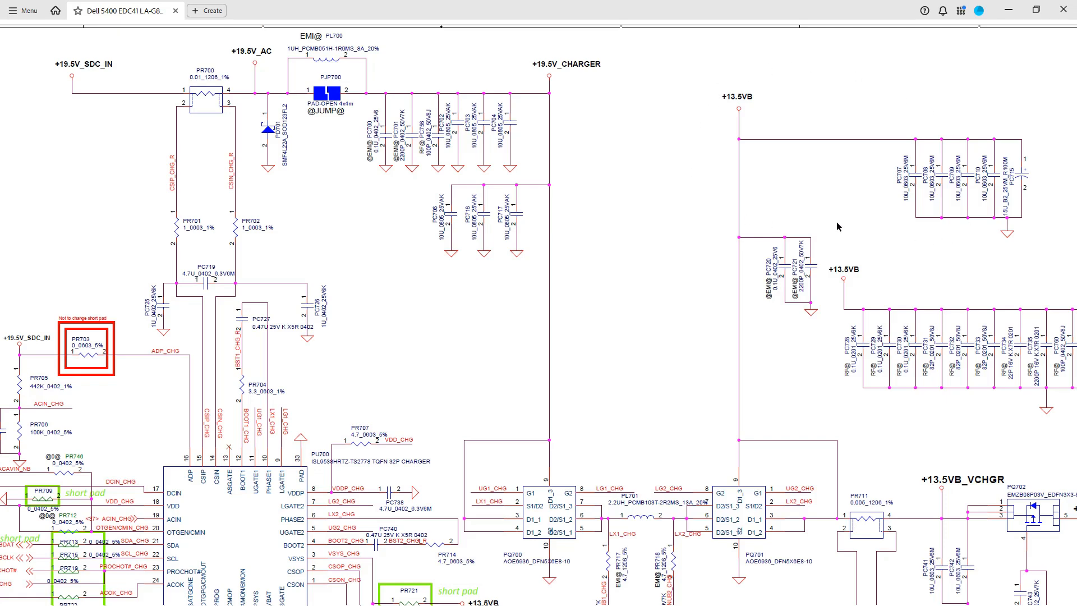
pyautogui.moveTo(664, 239)
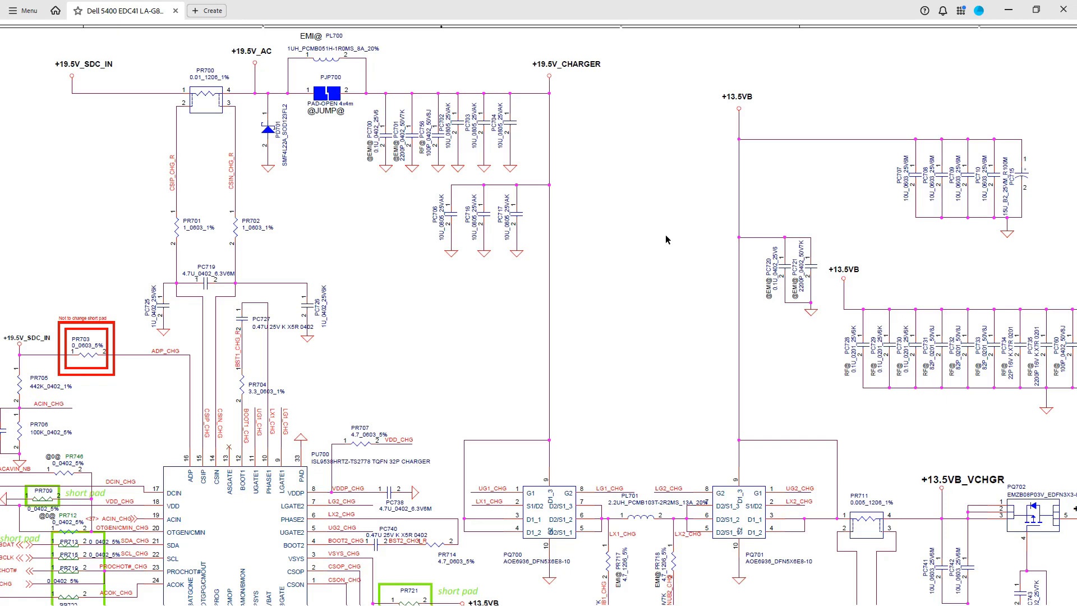
pyautogui.moveTo(655, 254)
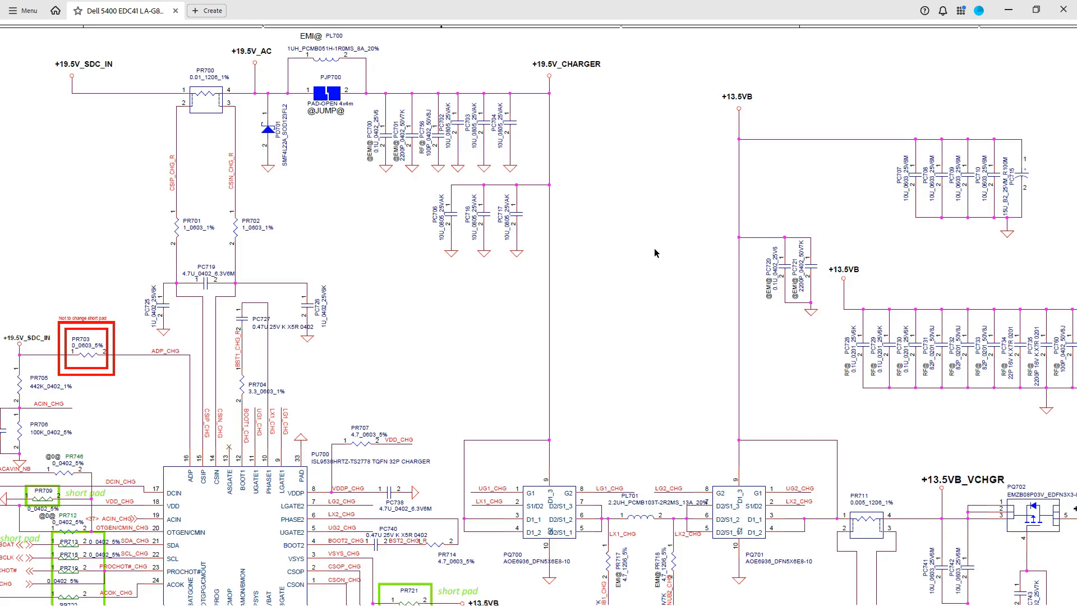
pyautogui.moveTo(741, 184)
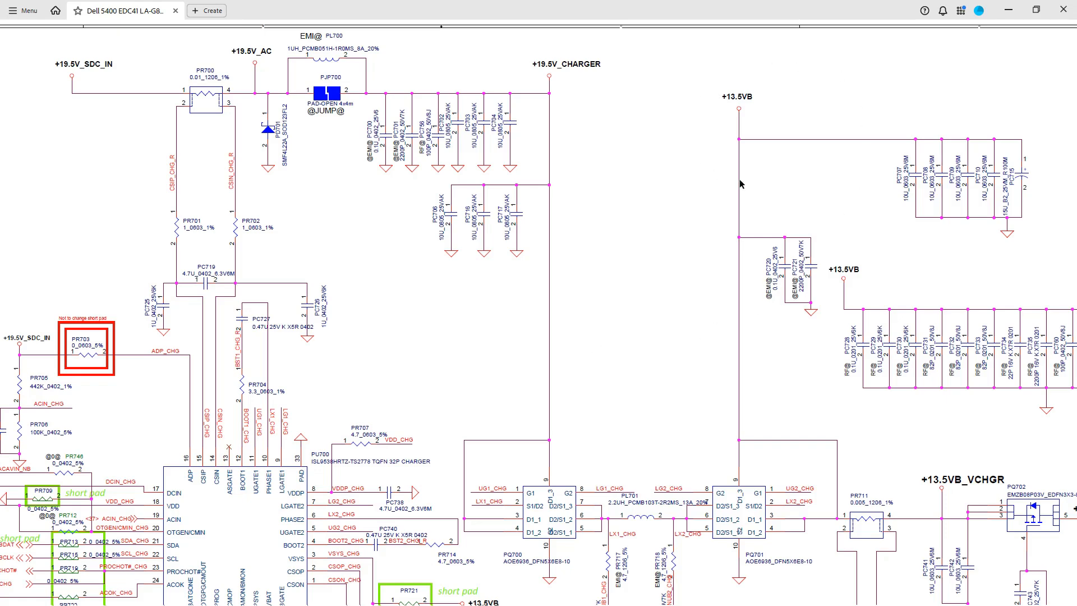
pyautogui.moveTo(767, 141)
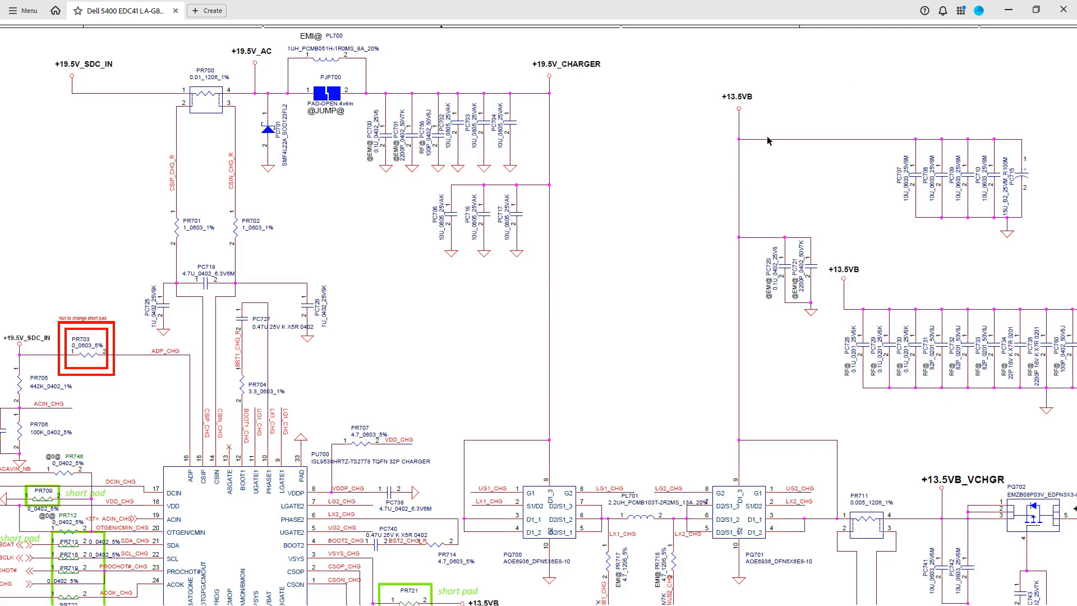
pyautogui.moveTo(778, 155)
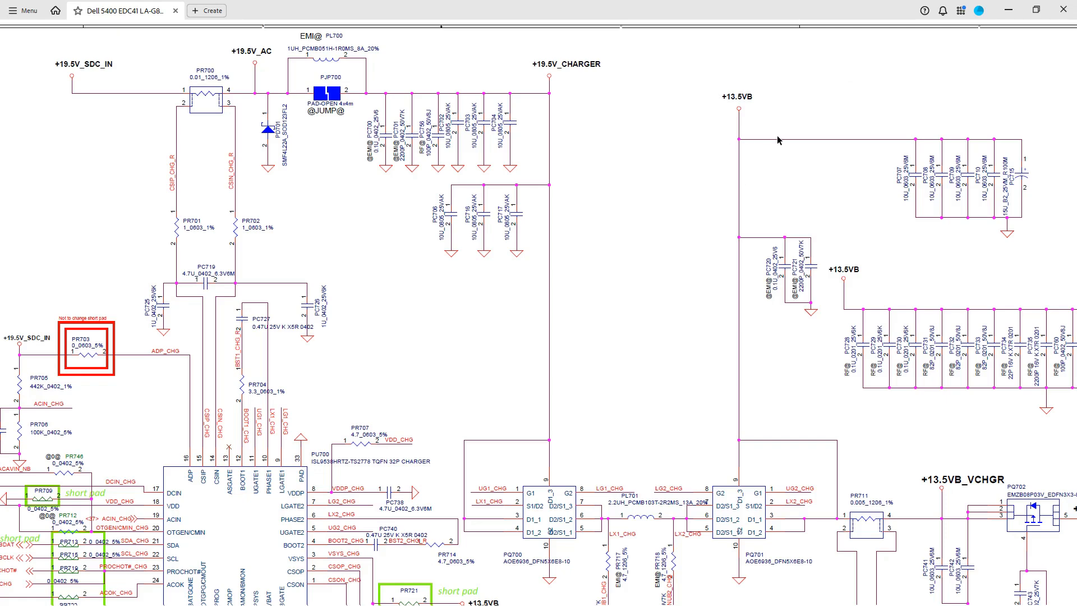
pyautogui.moveTo(728, 155)
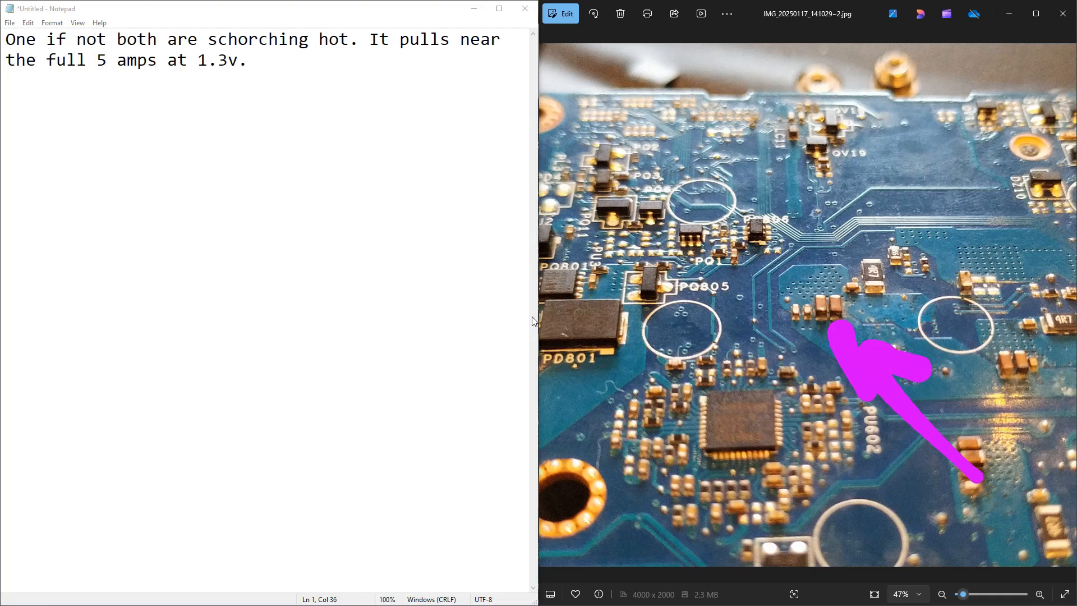
pyautogui.moveTo(792, 339)
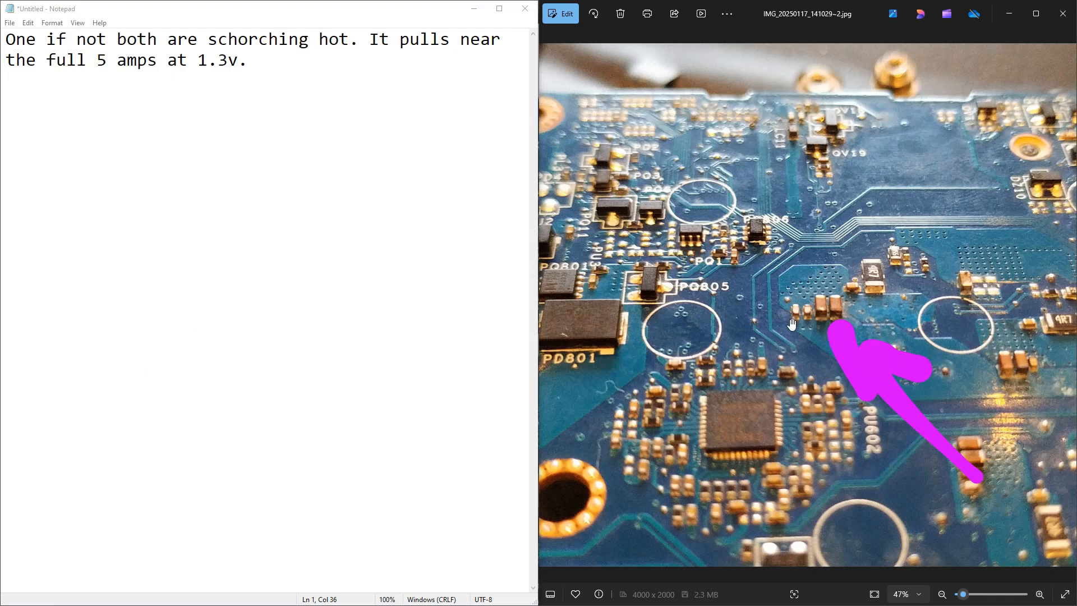
pyautogui.moveTo(870, 318)
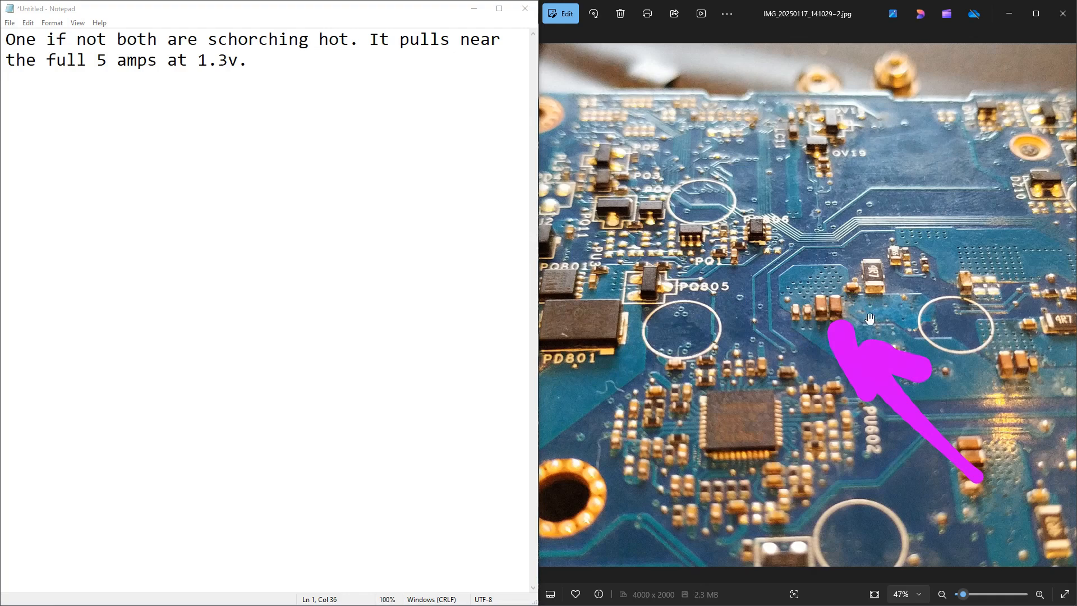
pyautogui.moveTo(802, 308)
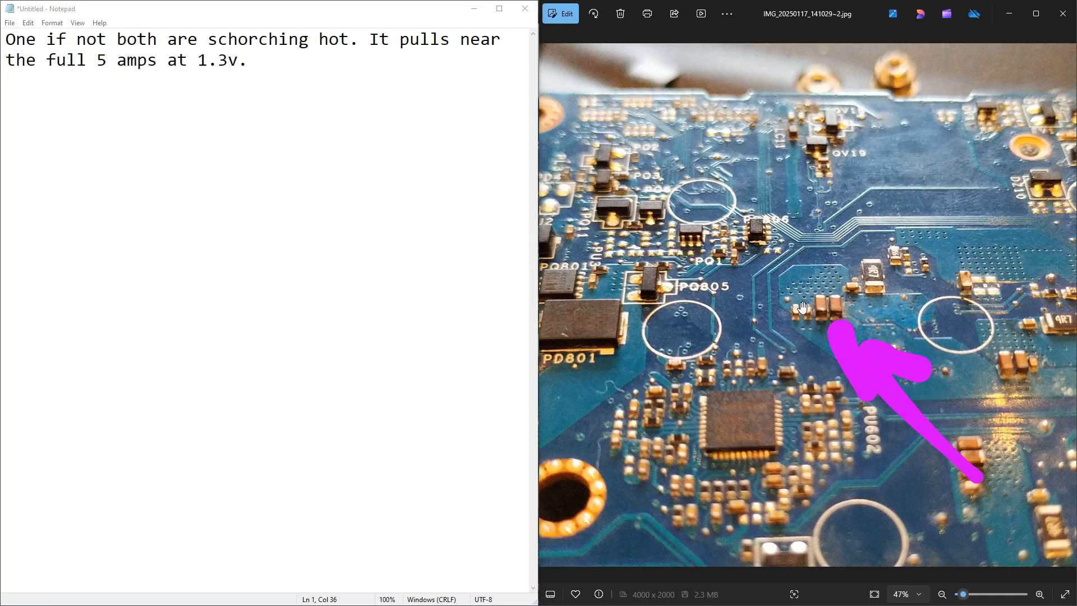
pyautogui.moveTo(819, 329)
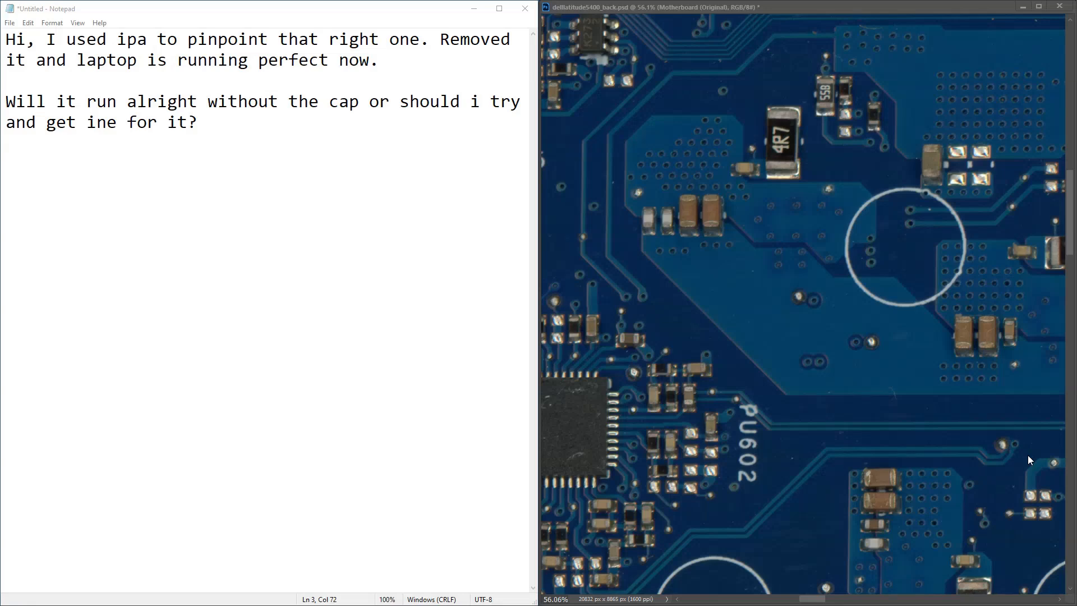
pyautogui.moveTo(280, 294)
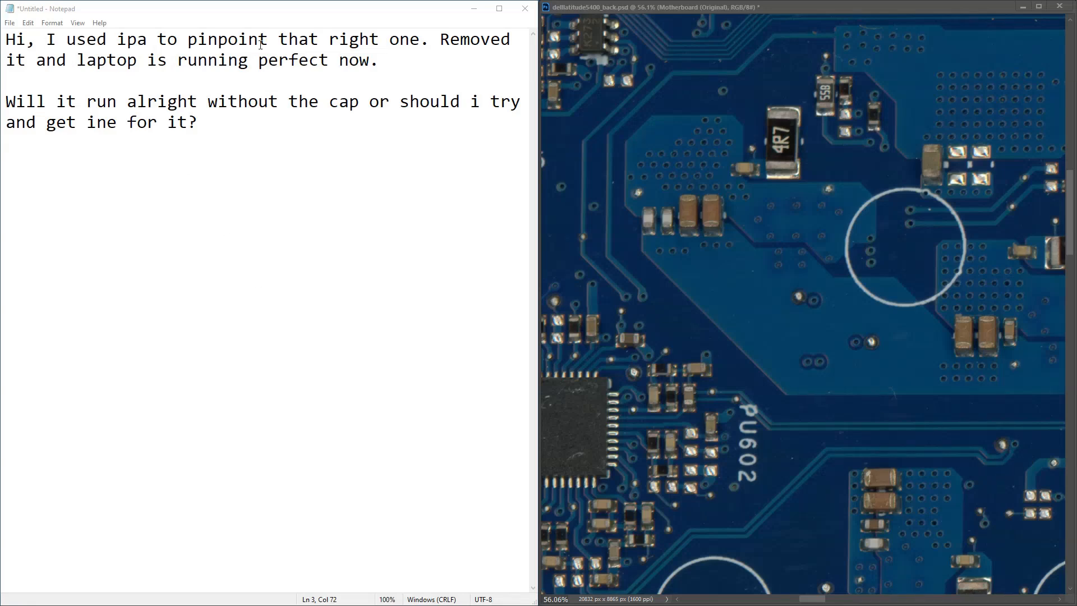
pyautogui.moveTo(715, 224)
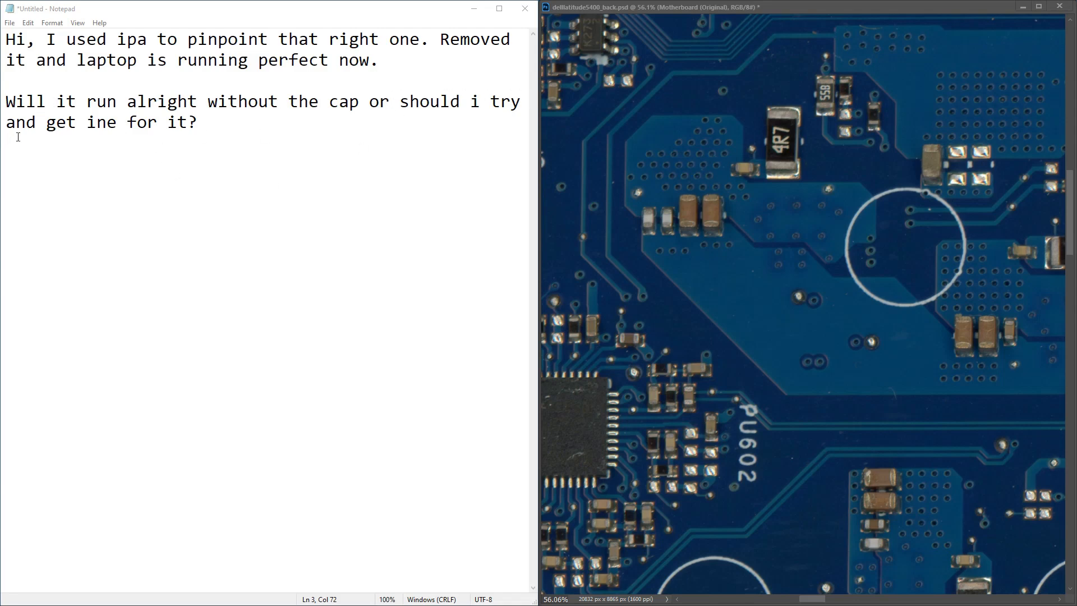
pyautogui.moveTo(230, 130)
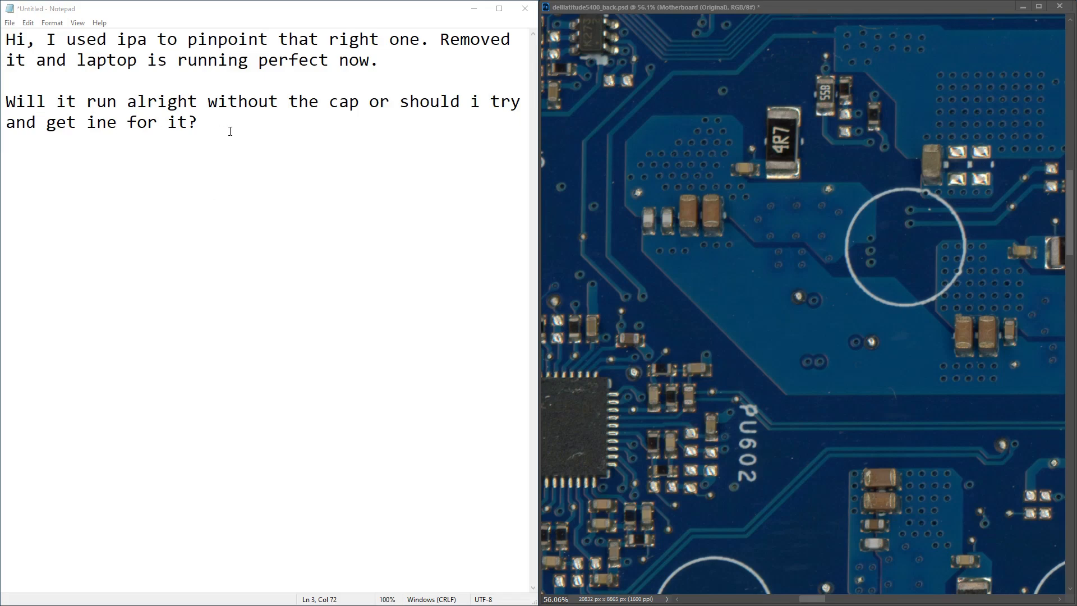
pyautogui.moveTo(711, 350)
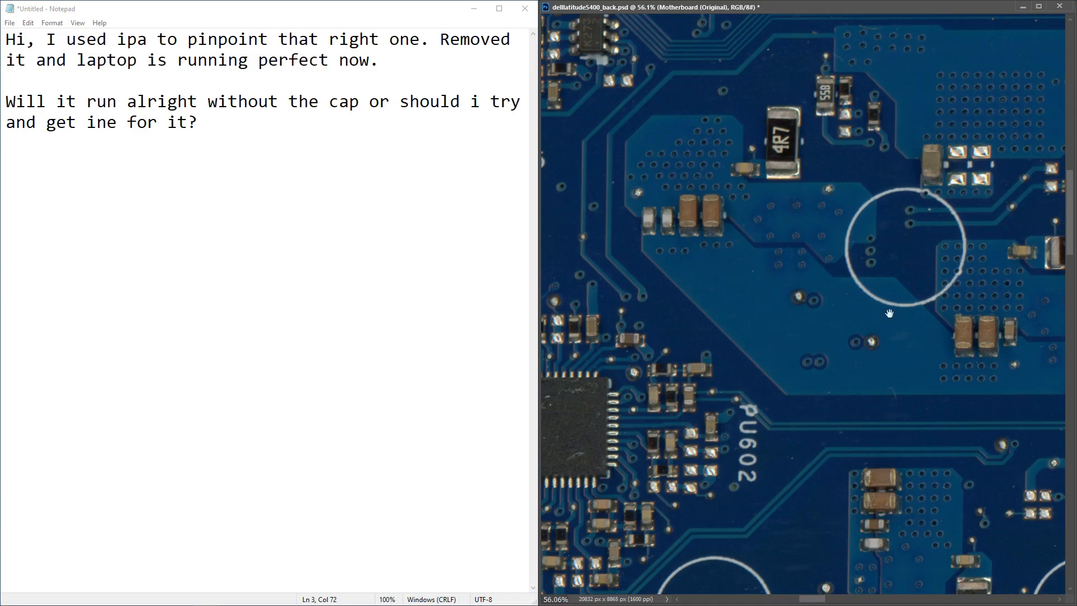
pyautogui.moveTo(761, 424)
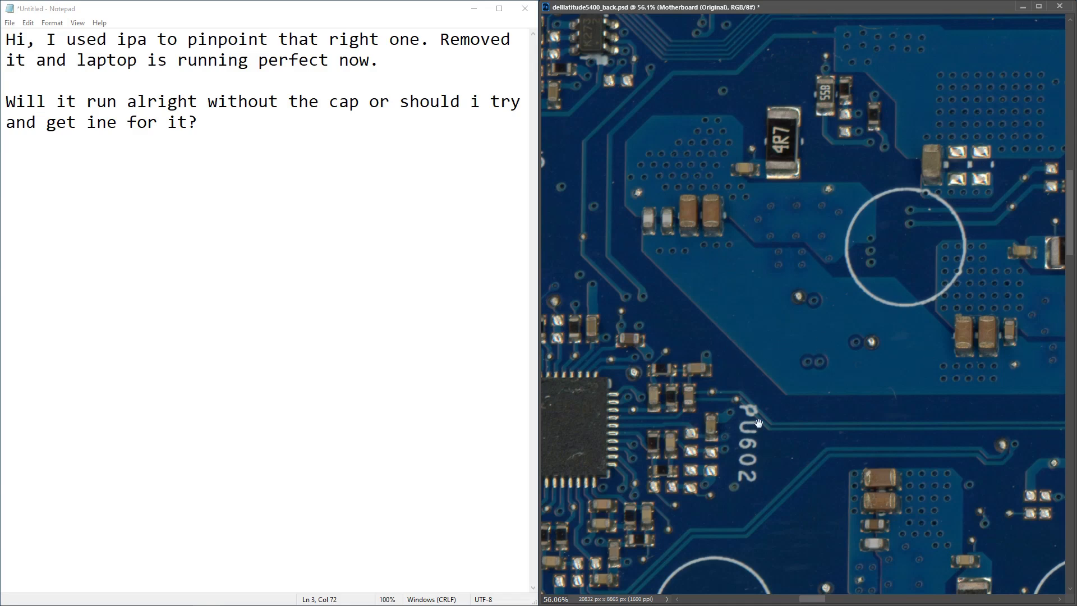
pyautogui.moveTo(627, 262)
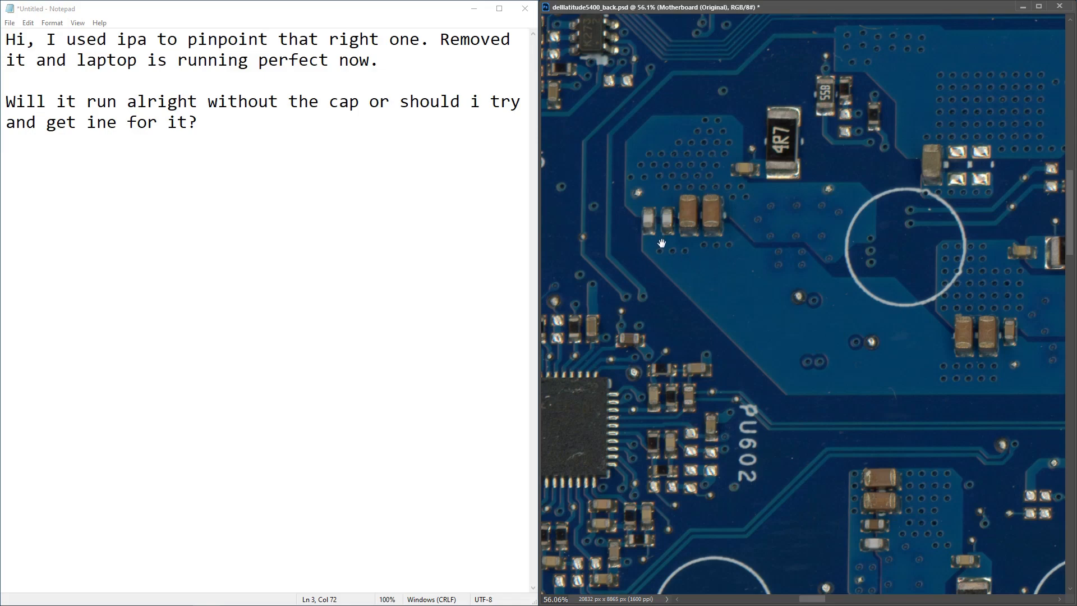
pyautogui.moveTo(670, 240)
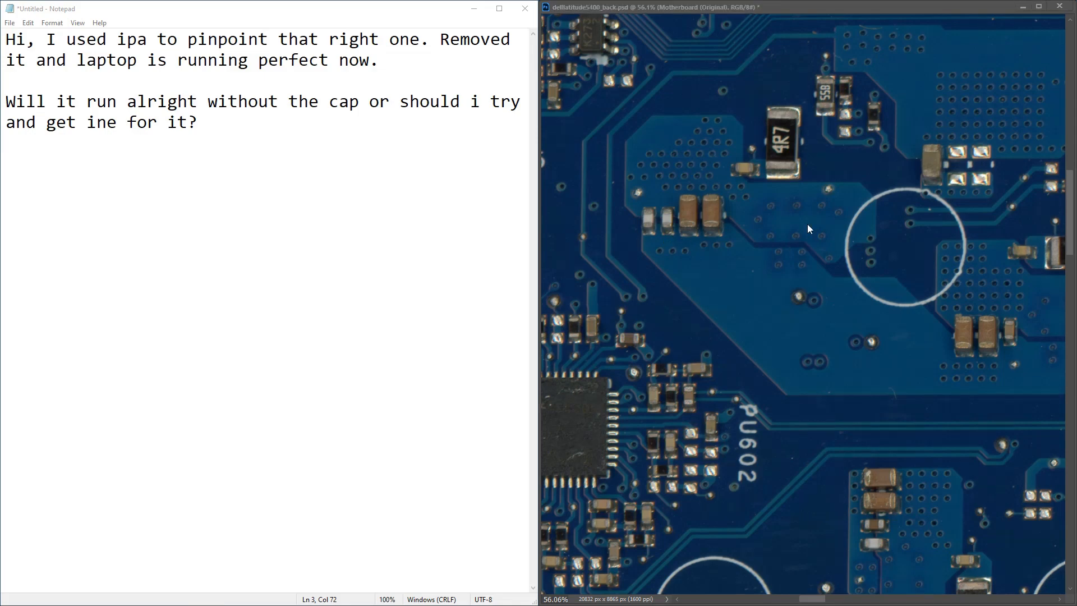
pyautogui.moveTo(798, 211)
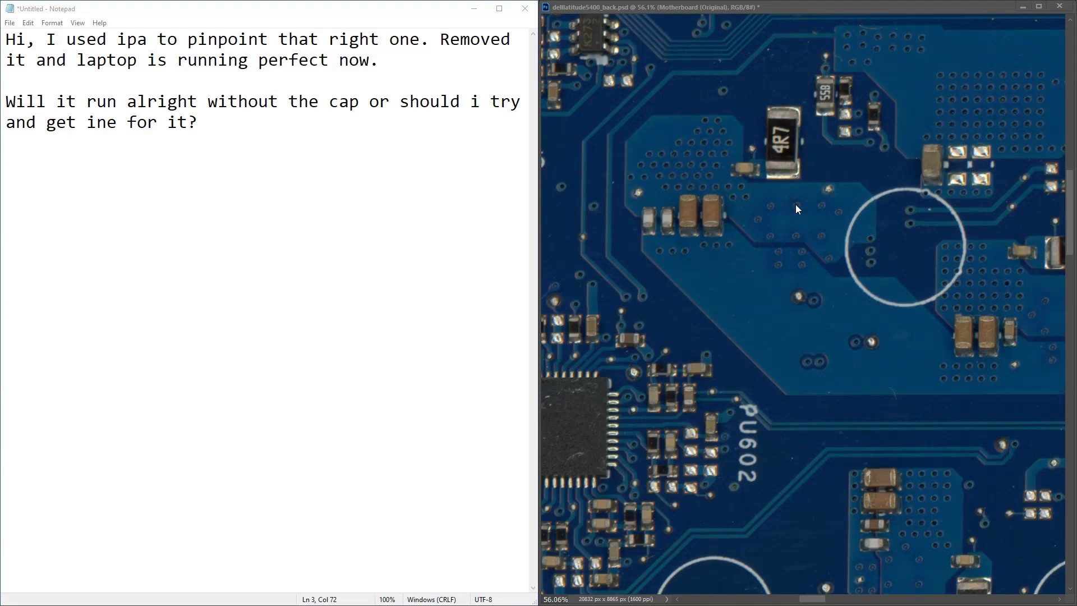
pyautogui.moveTo(745, 287)
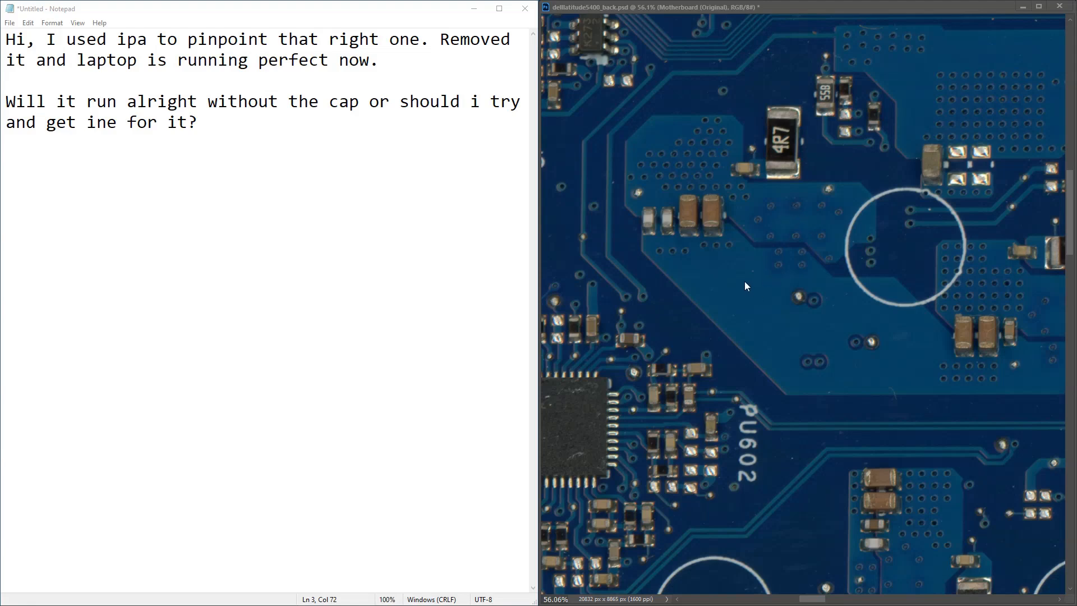
pyautogui.moveTo(745, 286)
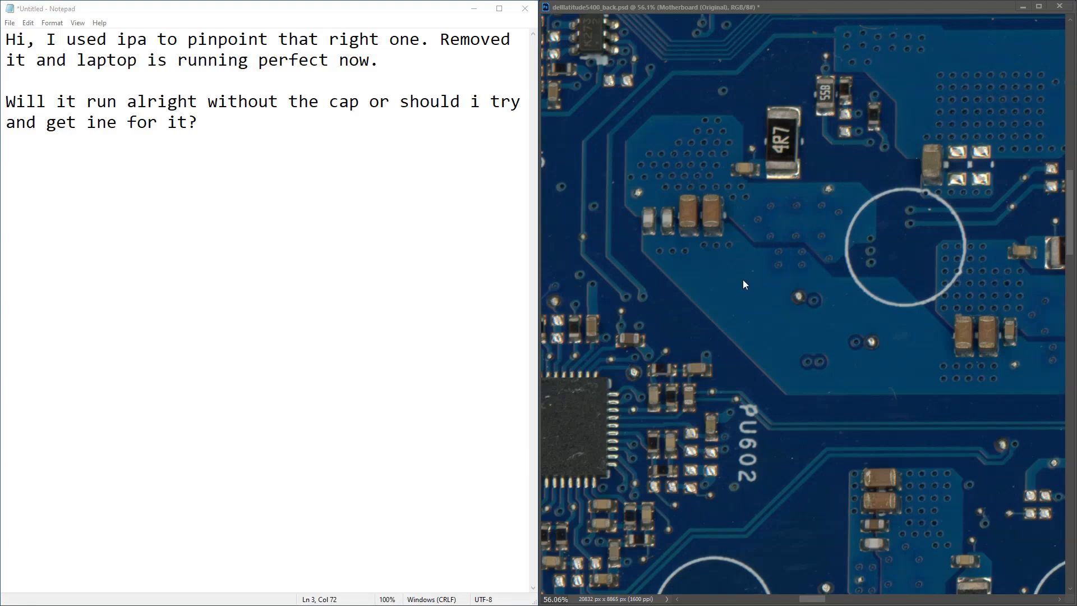
pyautogui.moveTo(956, 341)
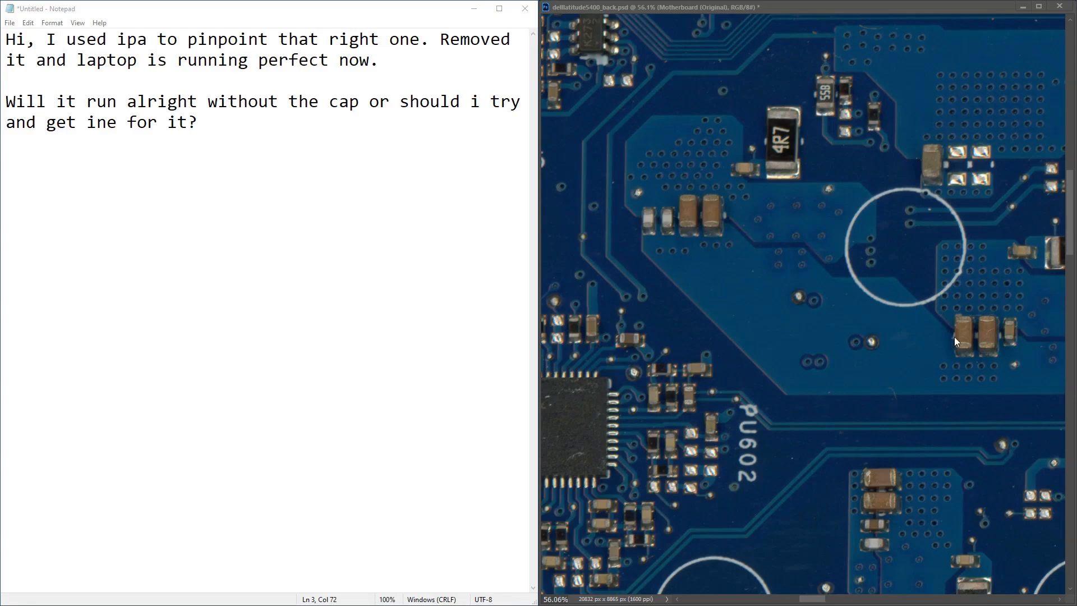
pyautogui.moveTo(791, 378)
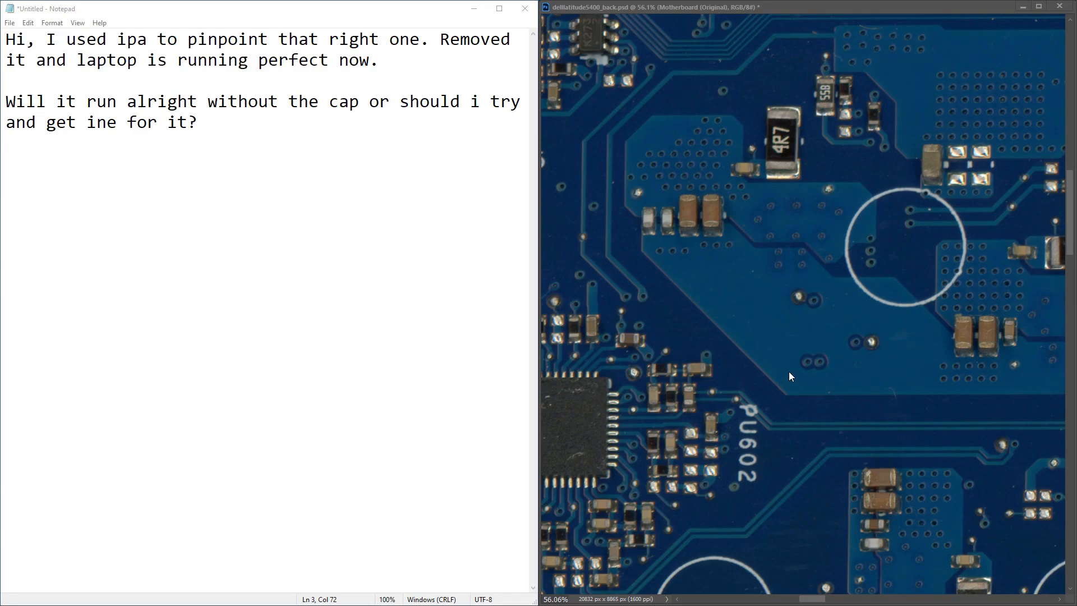
pyautogui.moveTo(831, 359)
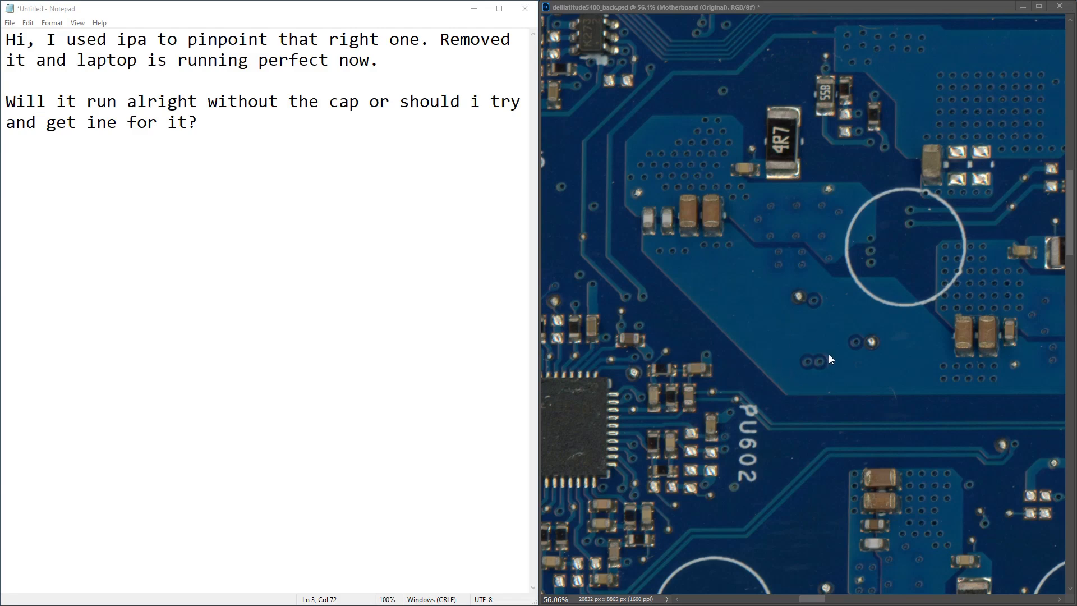
pyautogui.moveTo(893, 406)
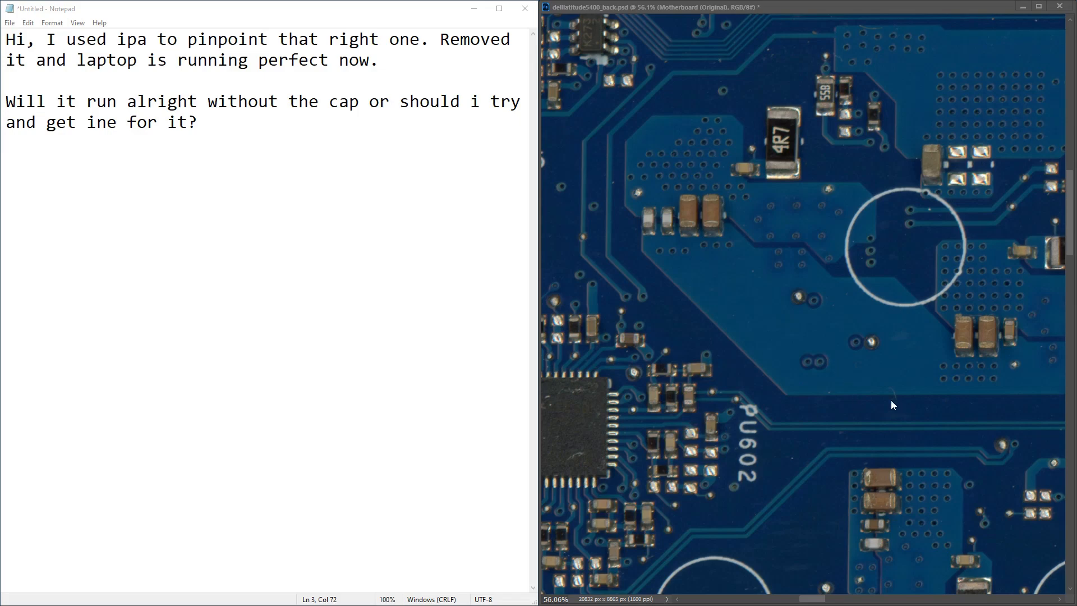
pyautogui.moveTo(684, 221)
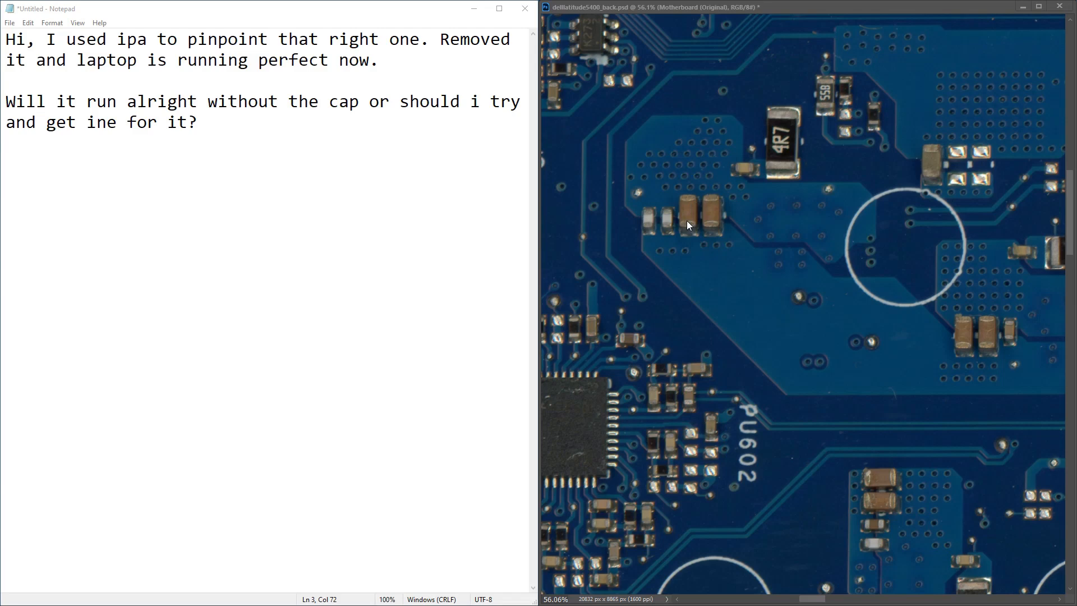
pyautogui.moveTo(797, 312)
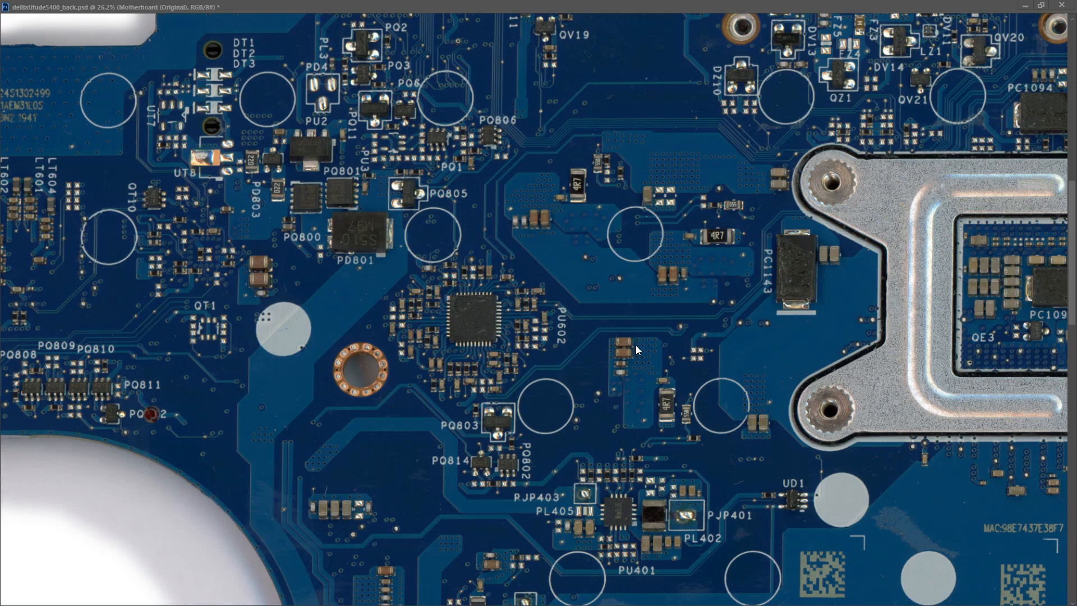
pyautogui.moveTo(605, 272)
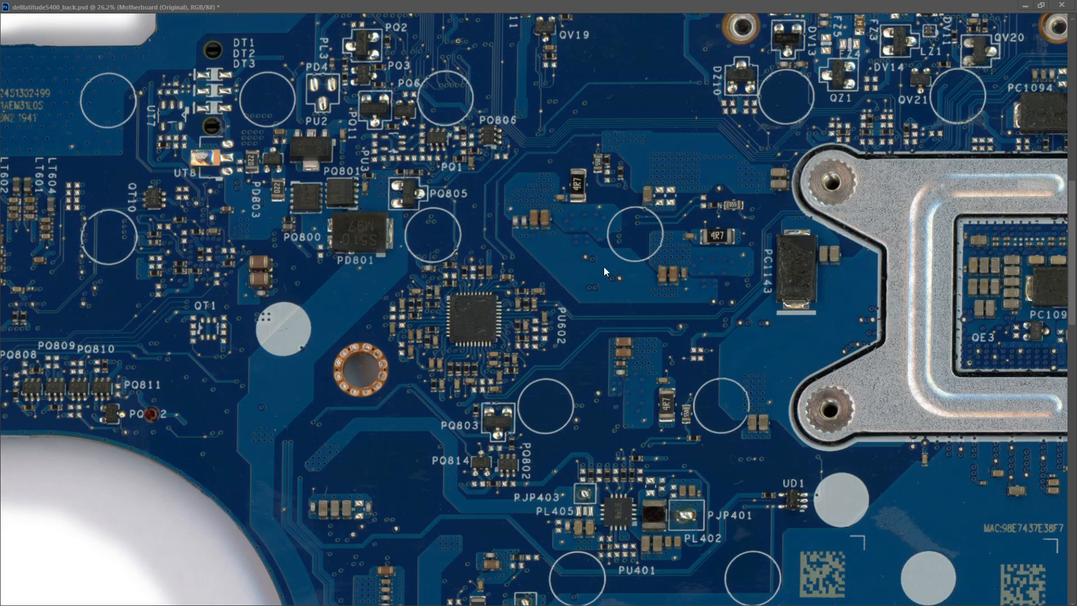